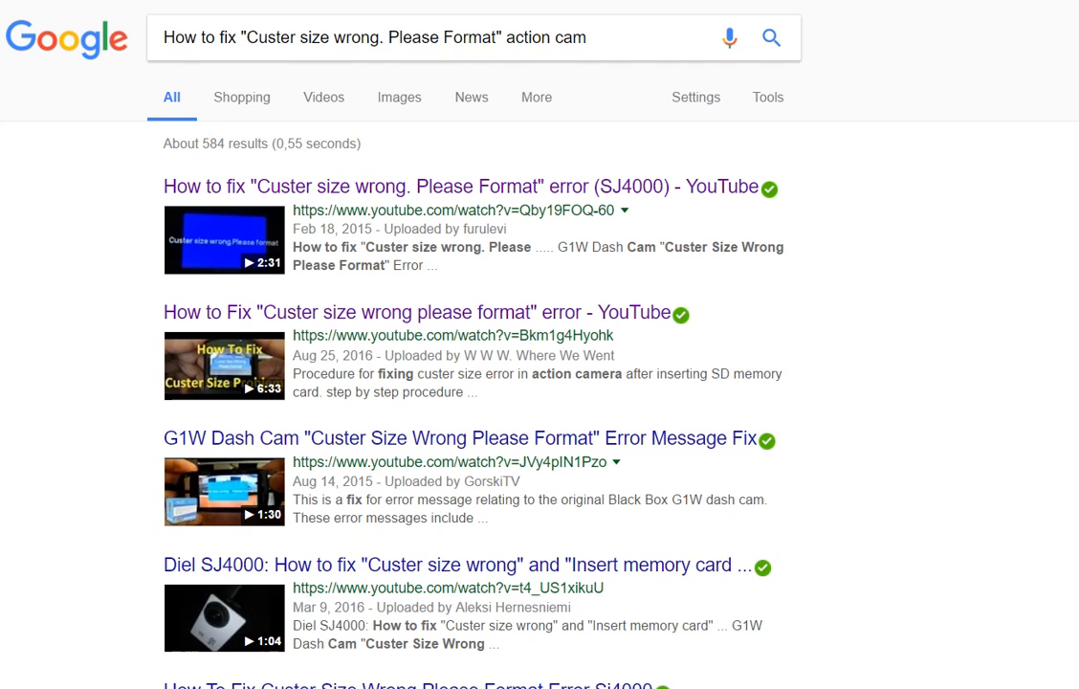
mouse_move(277, 187)
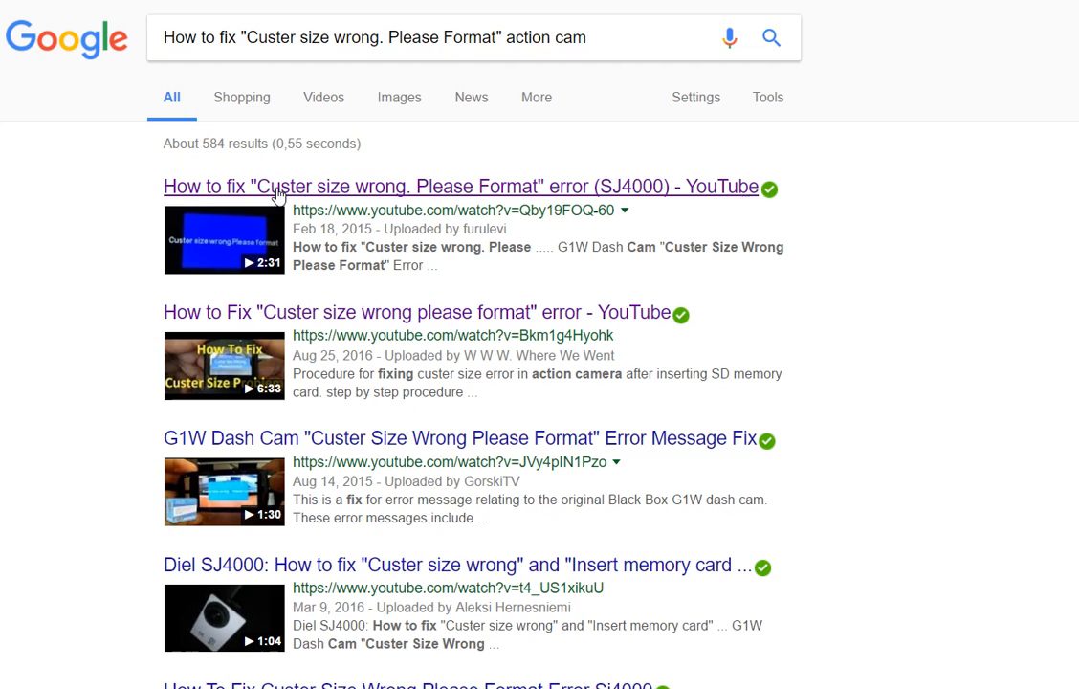
mouse_move(305, 199)
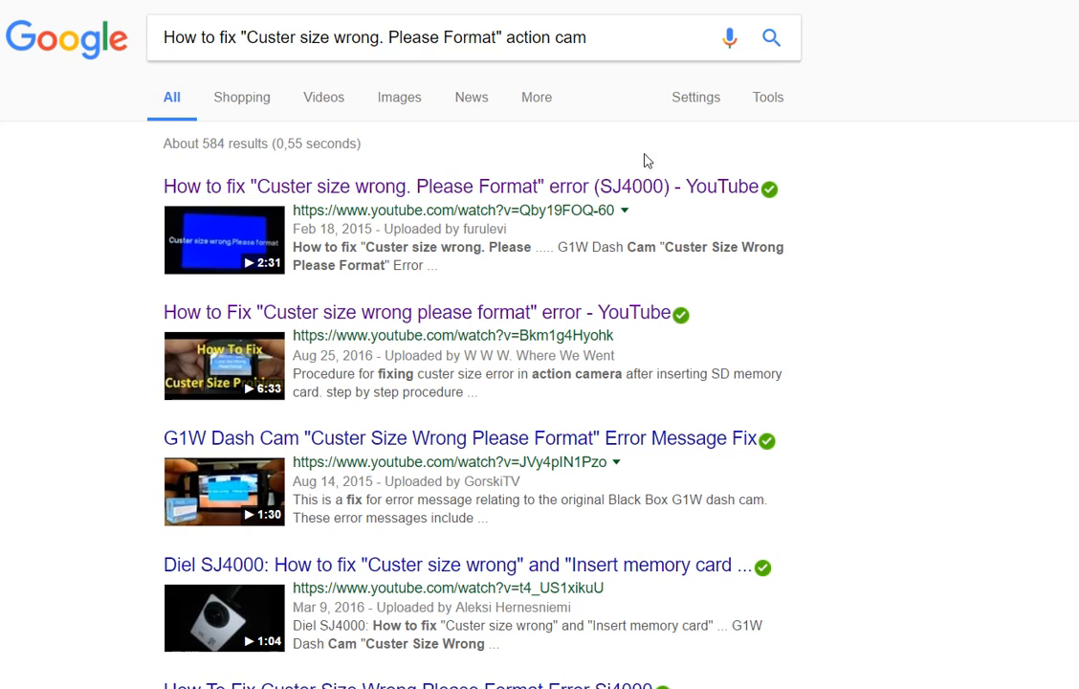
mouse_move(543, 162)
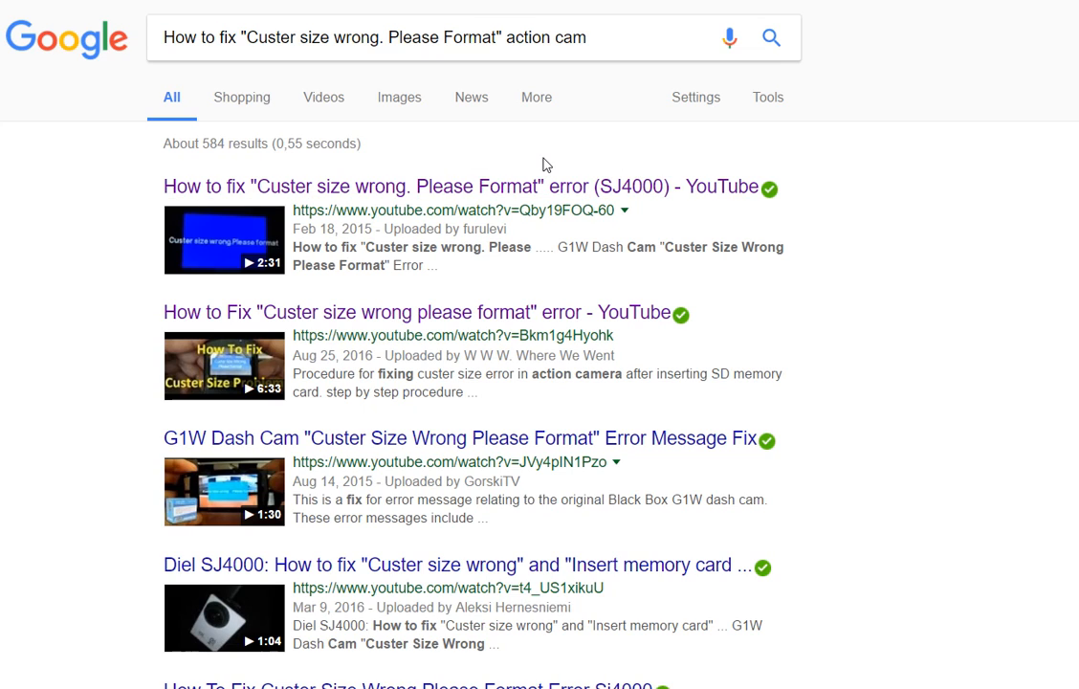
mouse_move(567, 153)
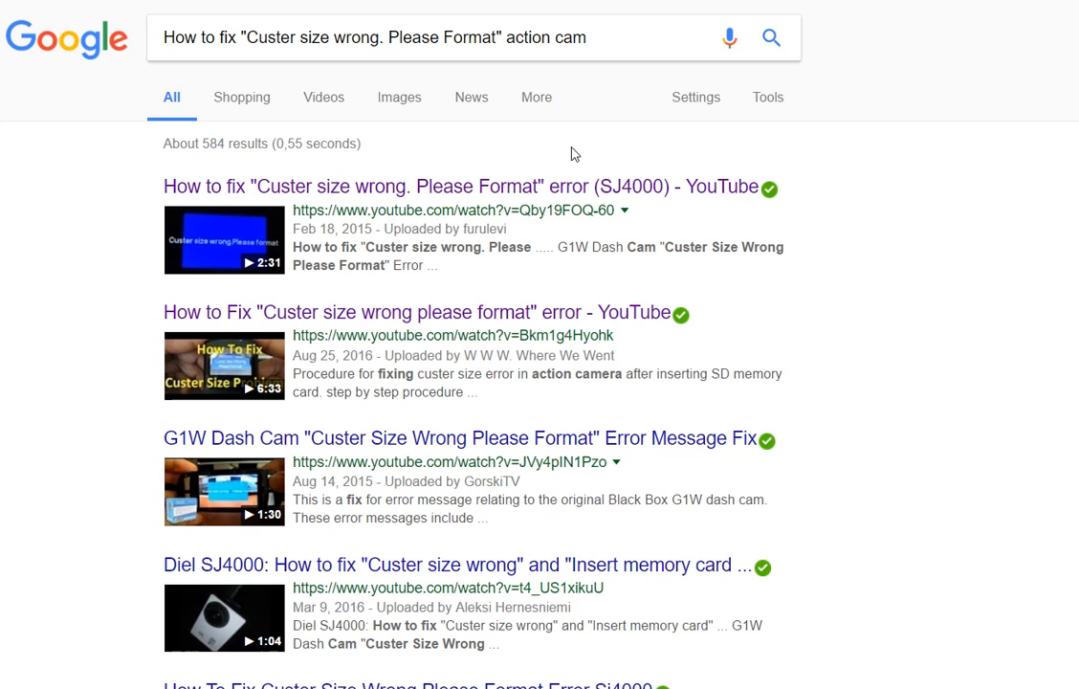
mouse_move(593, 281)
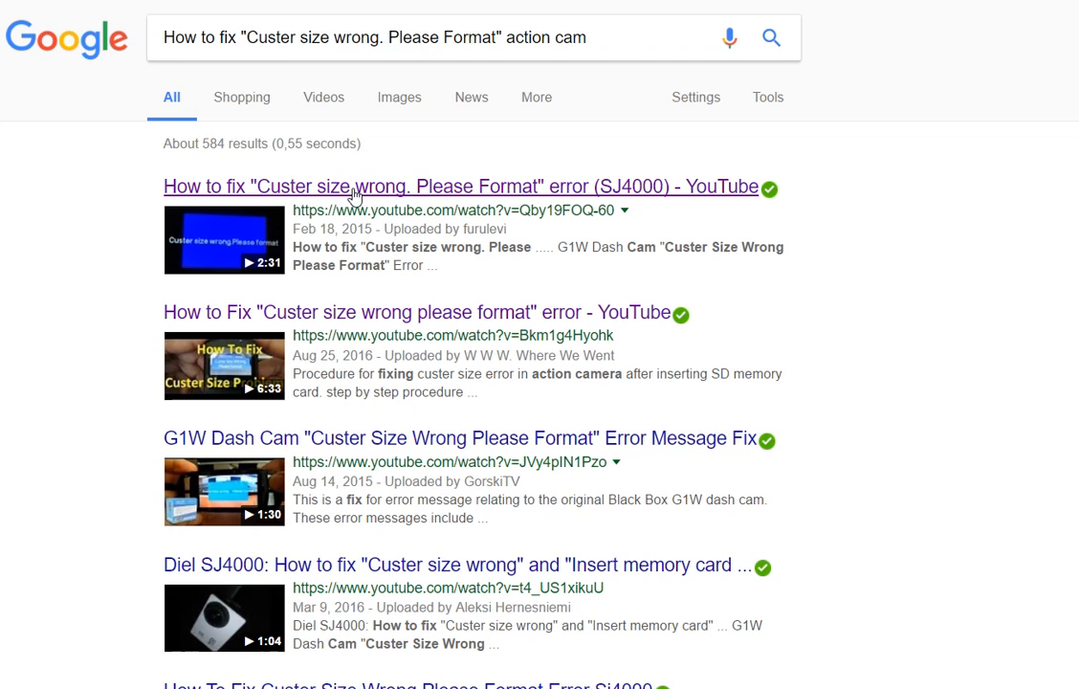
mouse_move(406, 195)
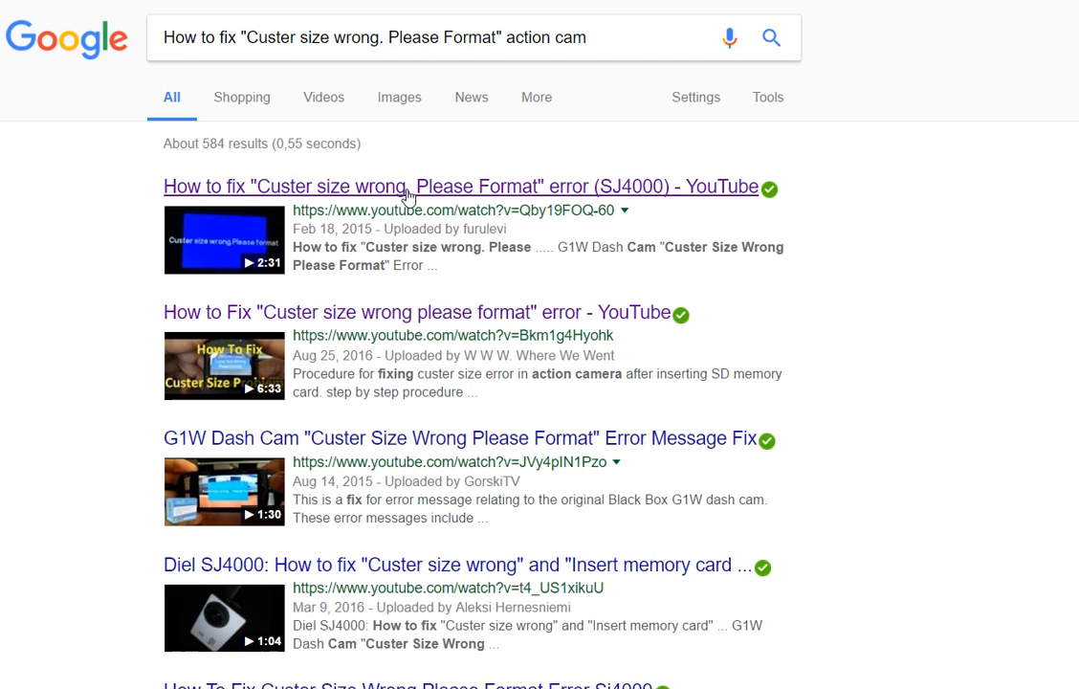
mouse_move(295, 202)
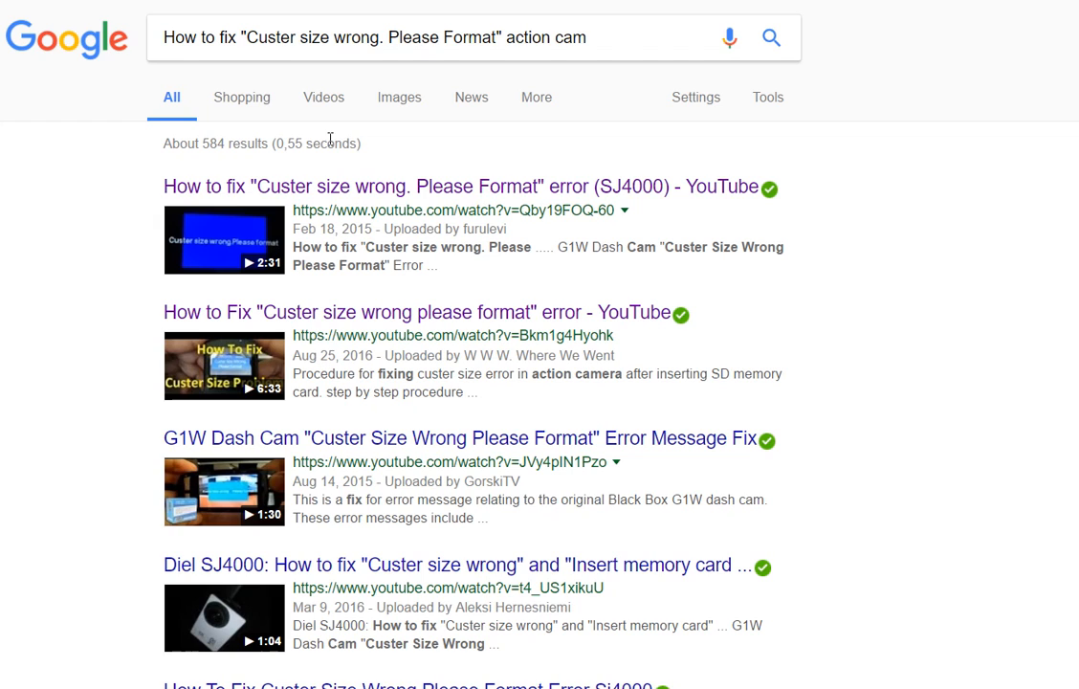
mouse_move(697, 287)
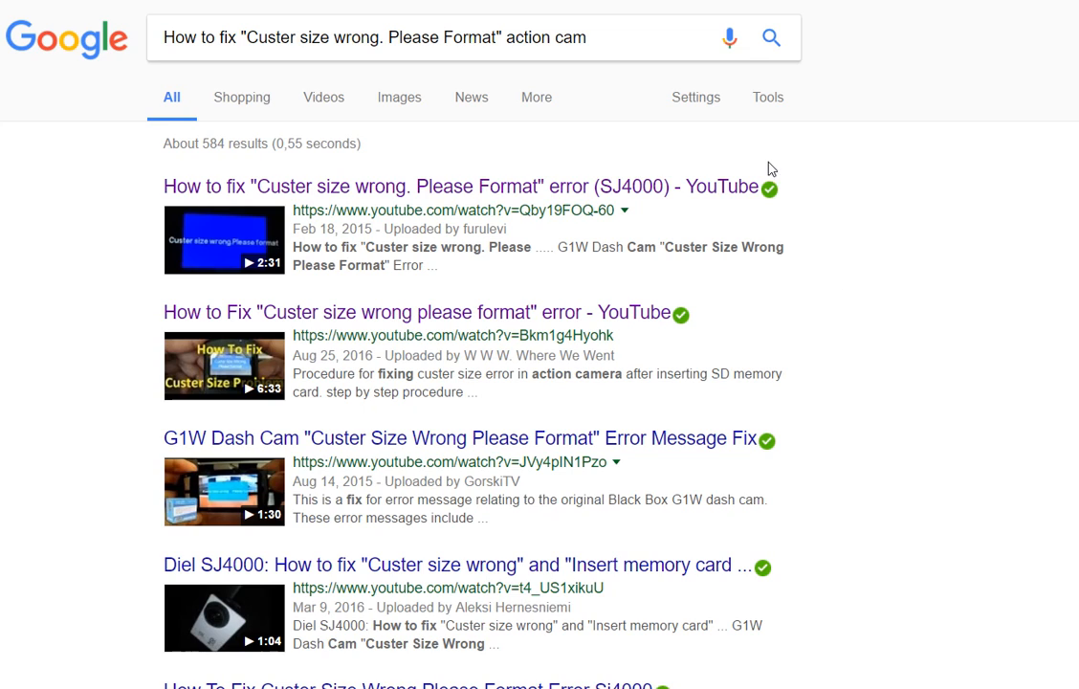
mouse_move(938, 161)
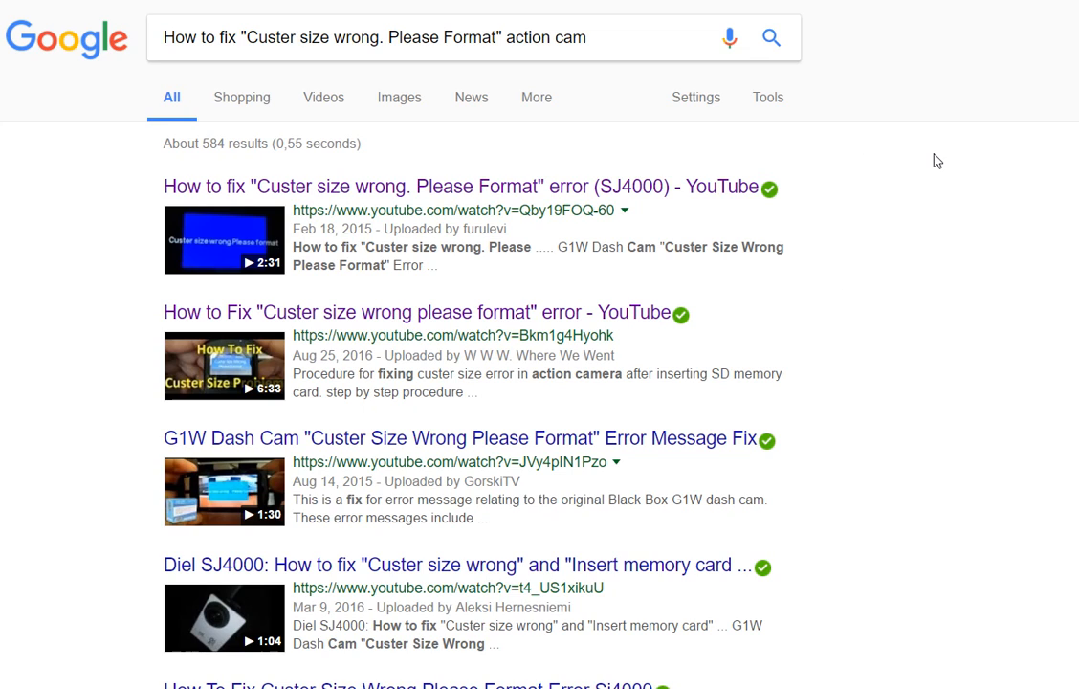
mouse_move(622, 197)
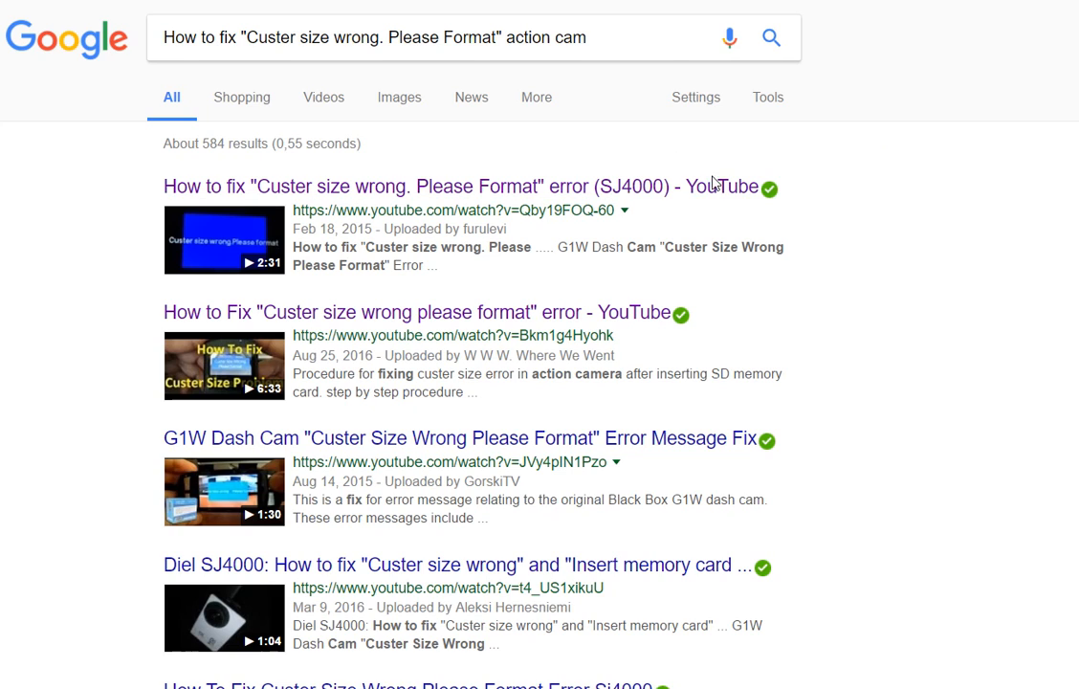
mouse_move(908, 195)
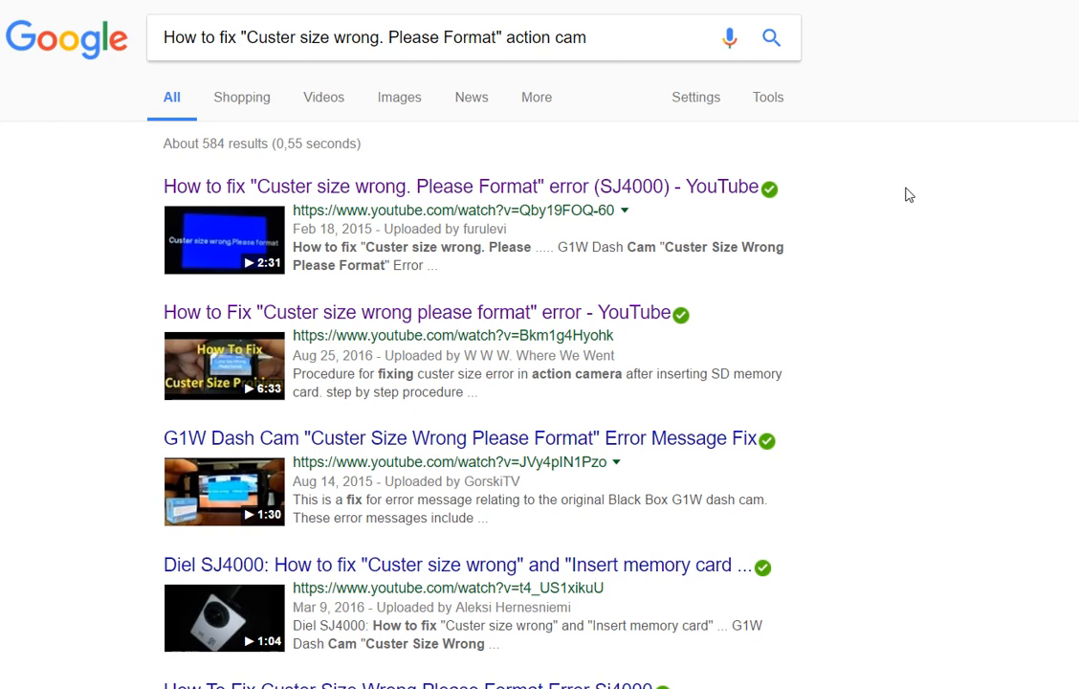
Scroll through the cluster size error search results and back to the top
scroll("down", 3)
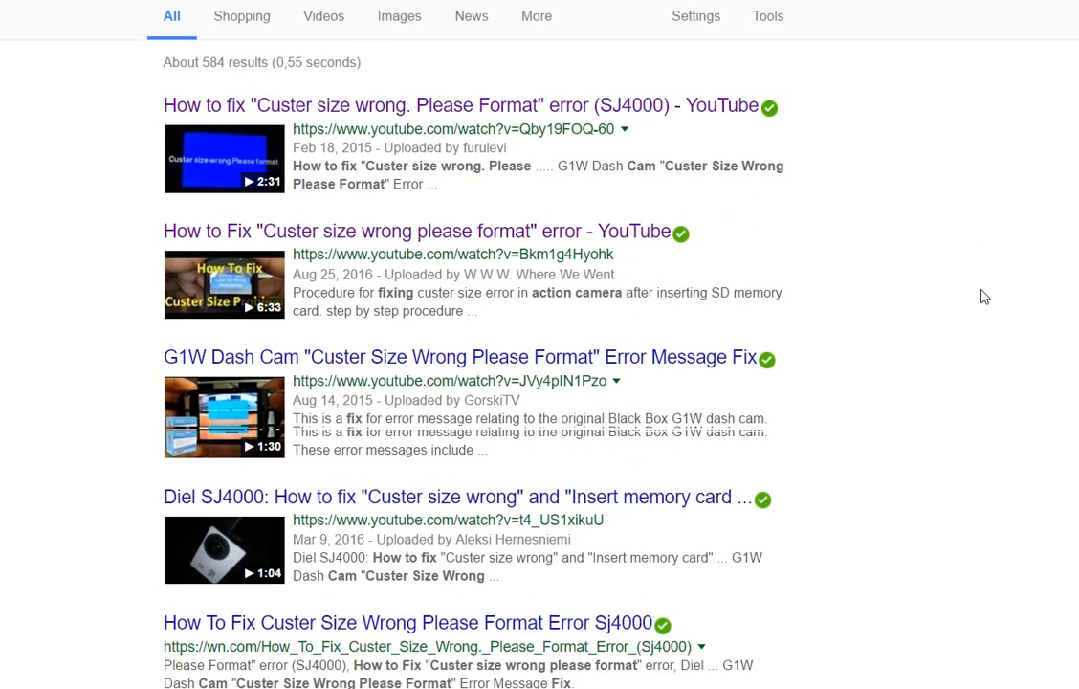
scroll("down", 3)
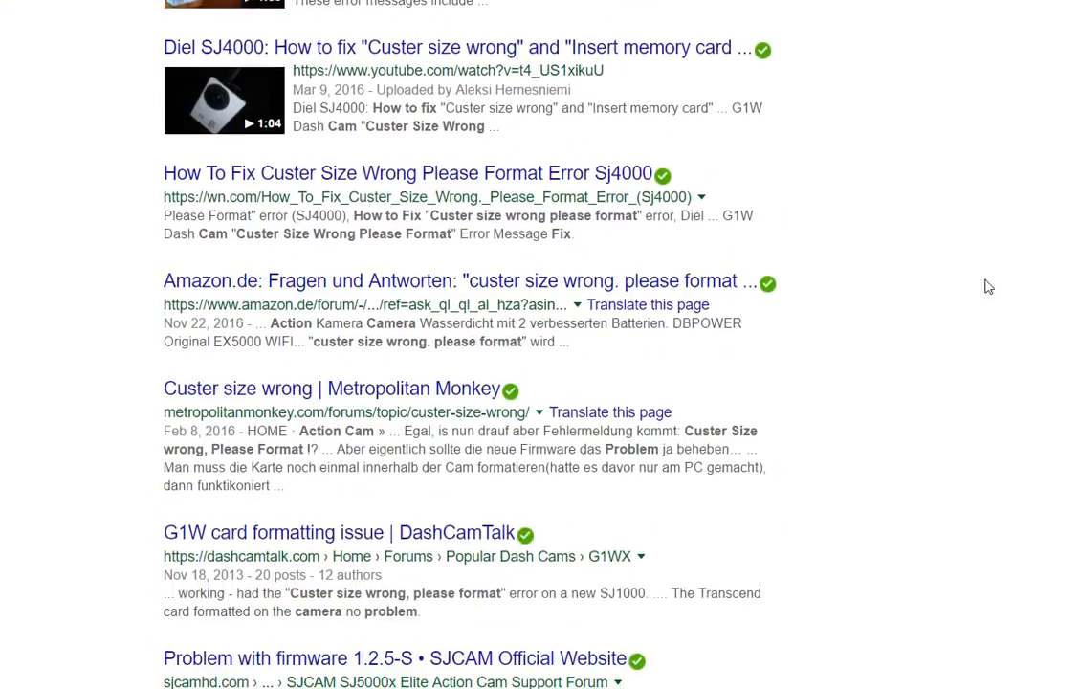
scroll("up", 3)
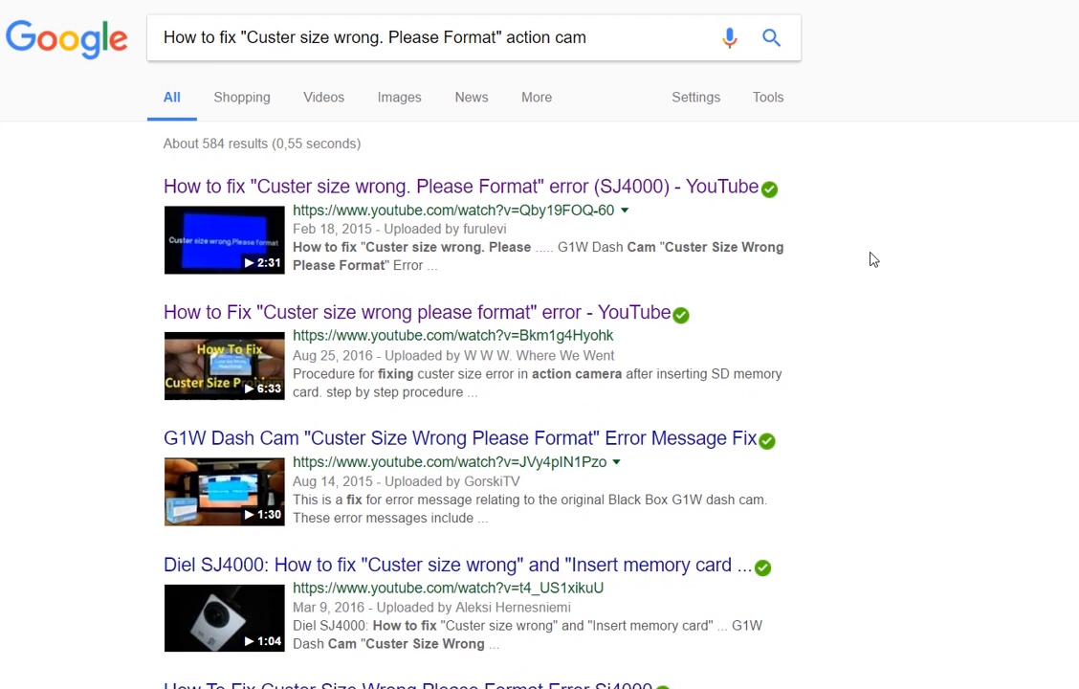
mouse_move(987, 21)
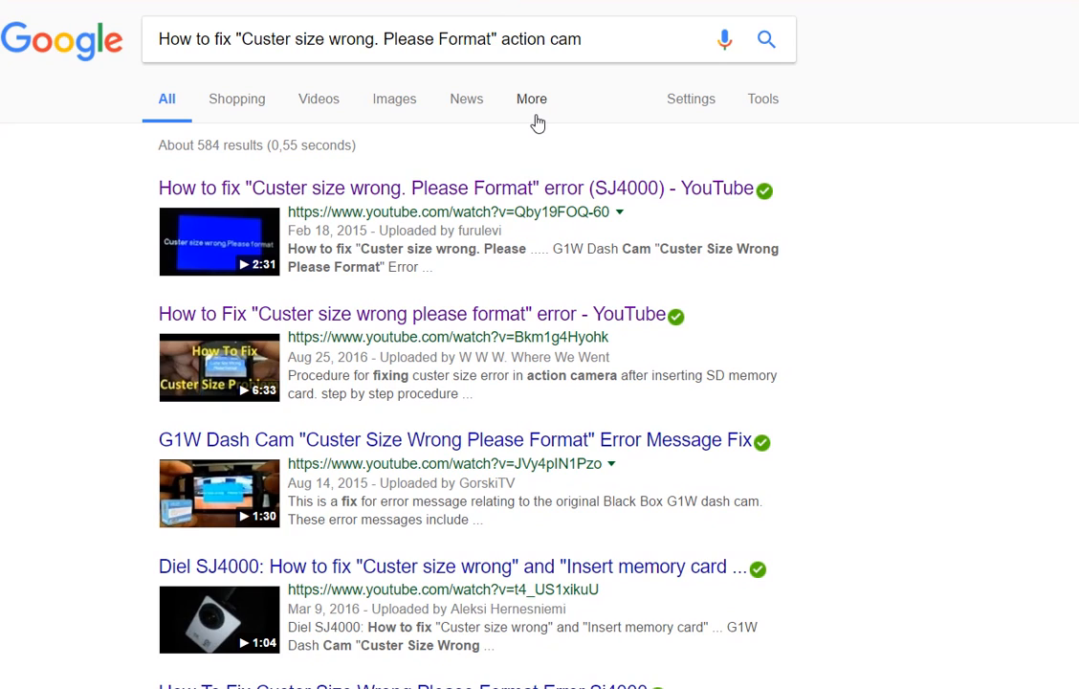
mouse_move(574, 134)
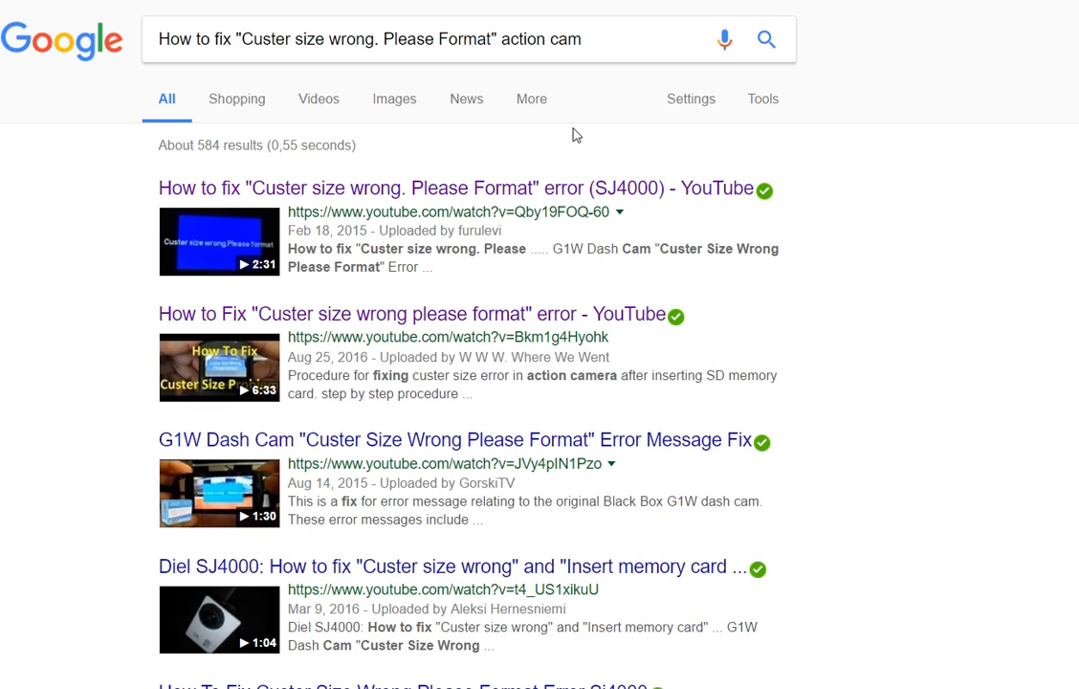
mouse_move(570, 140)
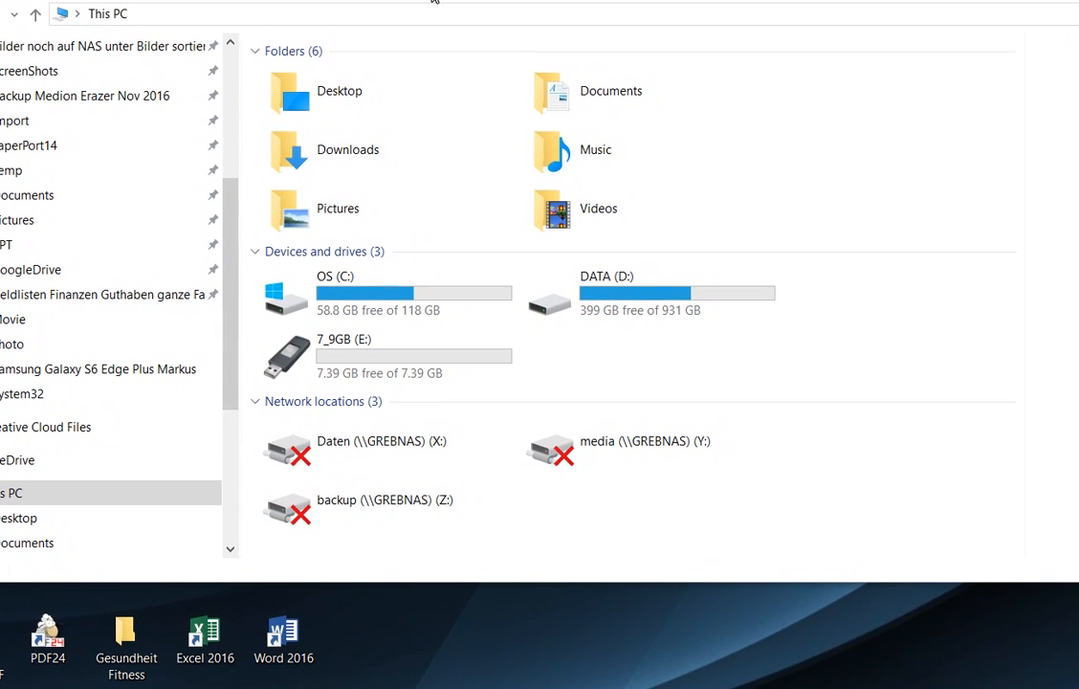
Start a format of 7_9GB (E:) with FAT32, 32 kilobyte allocation units and Quick Format
left_click(374, 348)
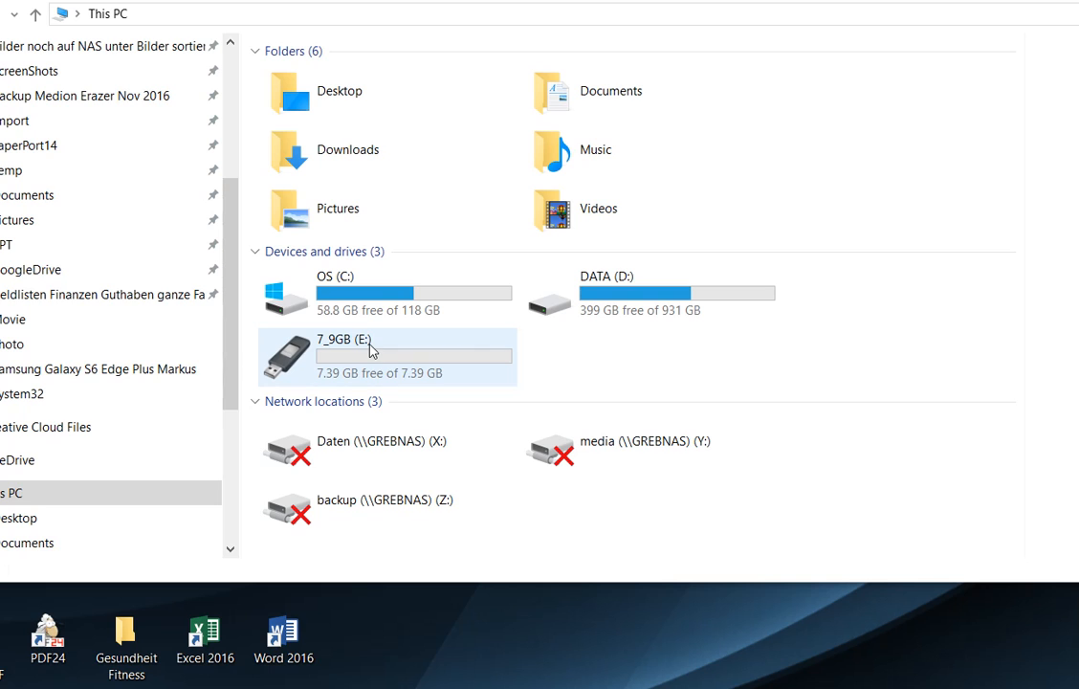
right_click(371, 348)
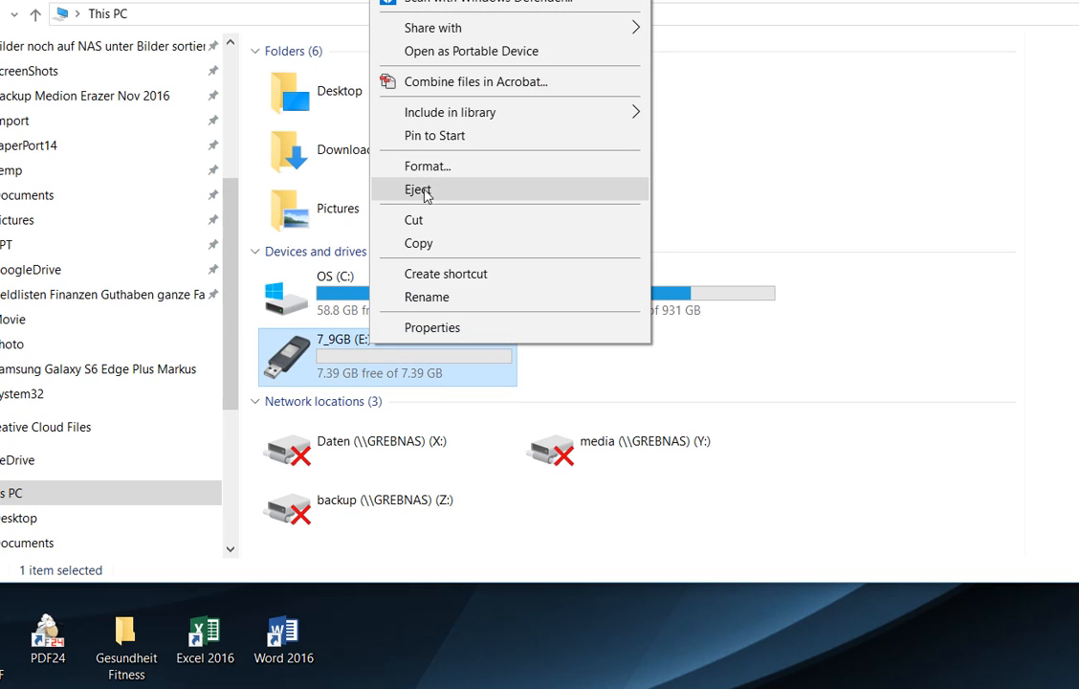
left_click(427, 165)
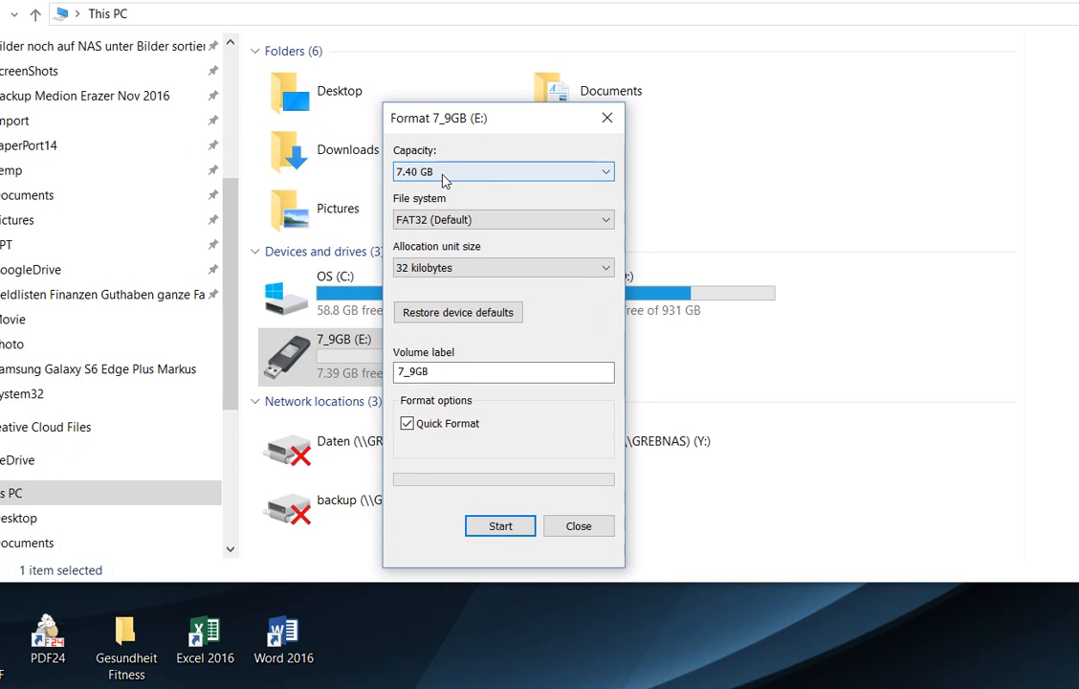
mouse_move(513, 203)
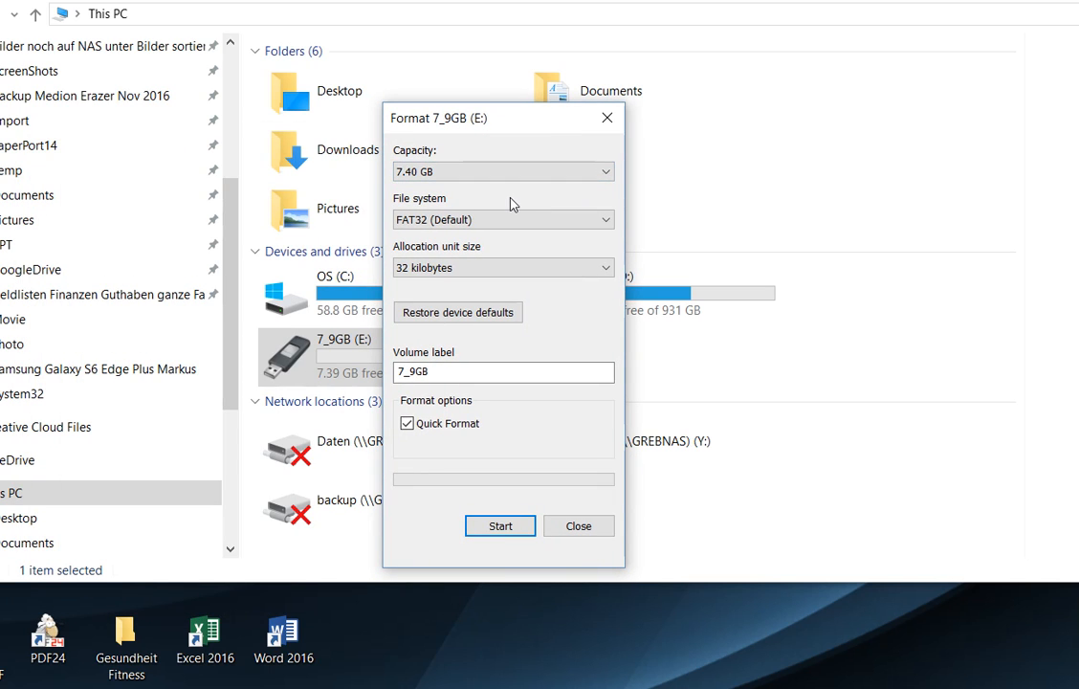
left_click(502, 172)
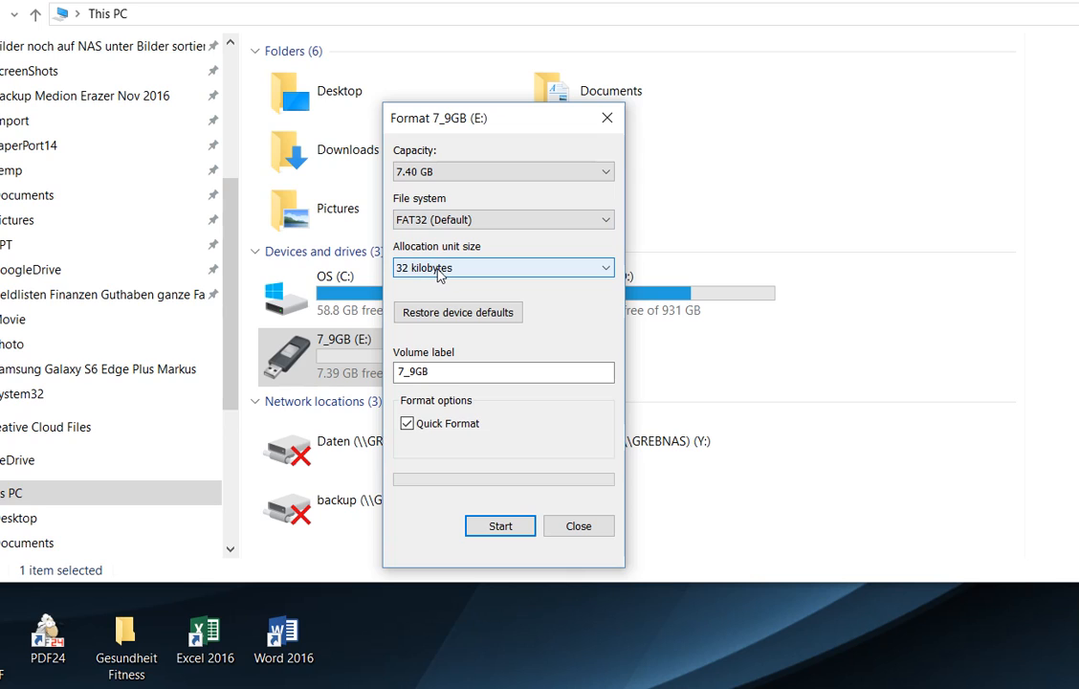
mouse_move(481, 281)
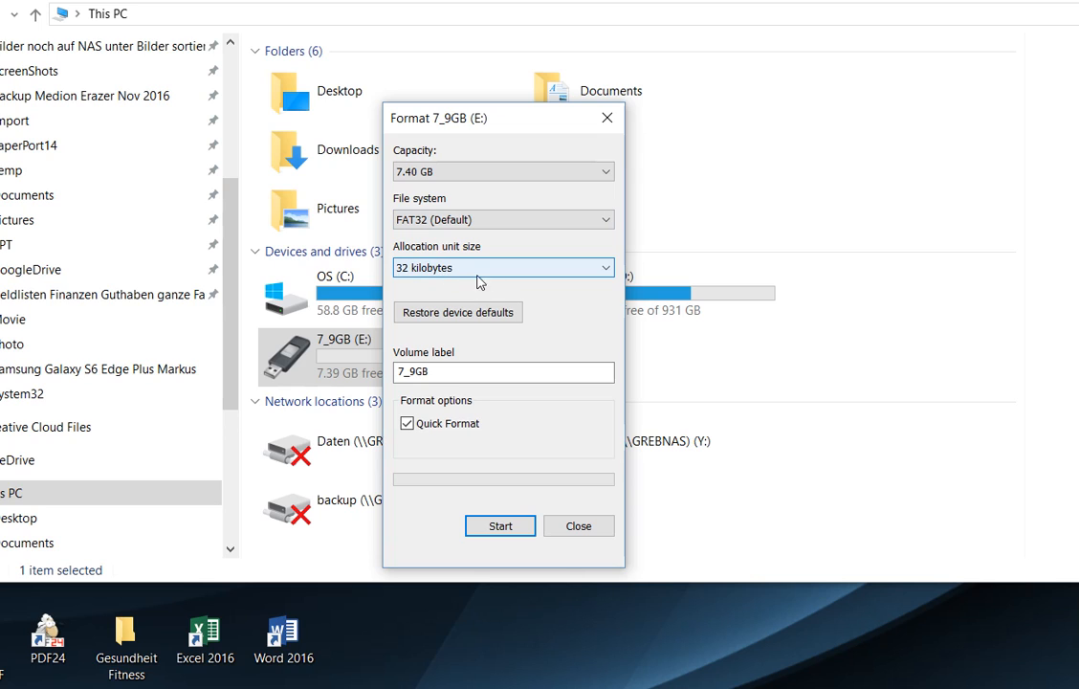
mouse_move(490, 266)
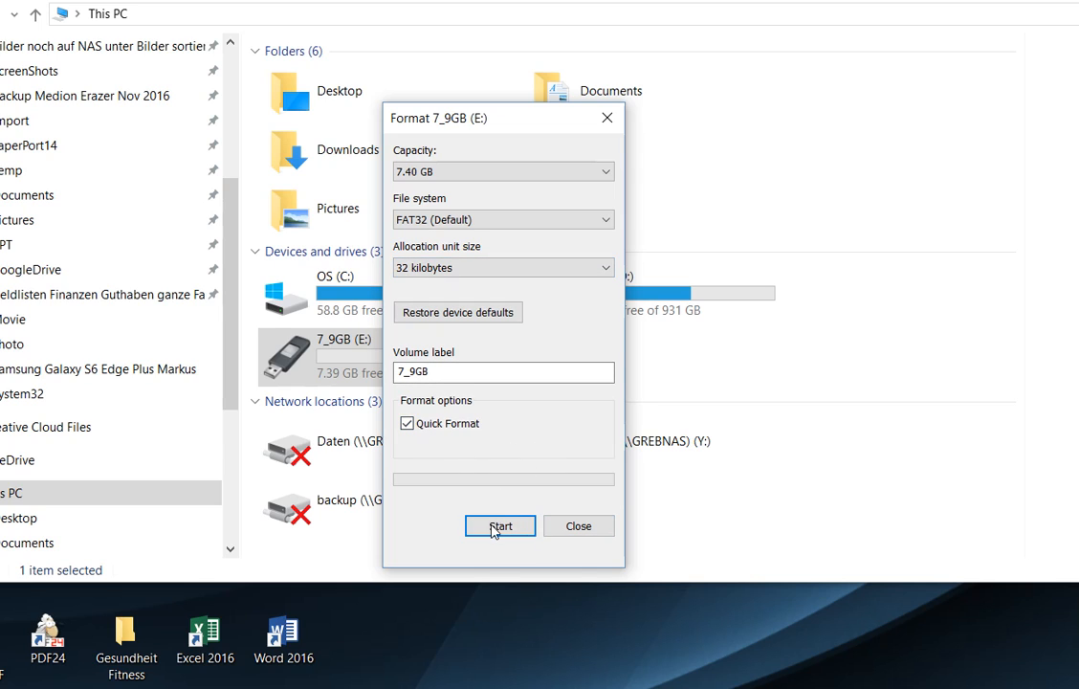
Run the quick format, confirming the erase warning and the Format Complete message
left_click(500, 525)
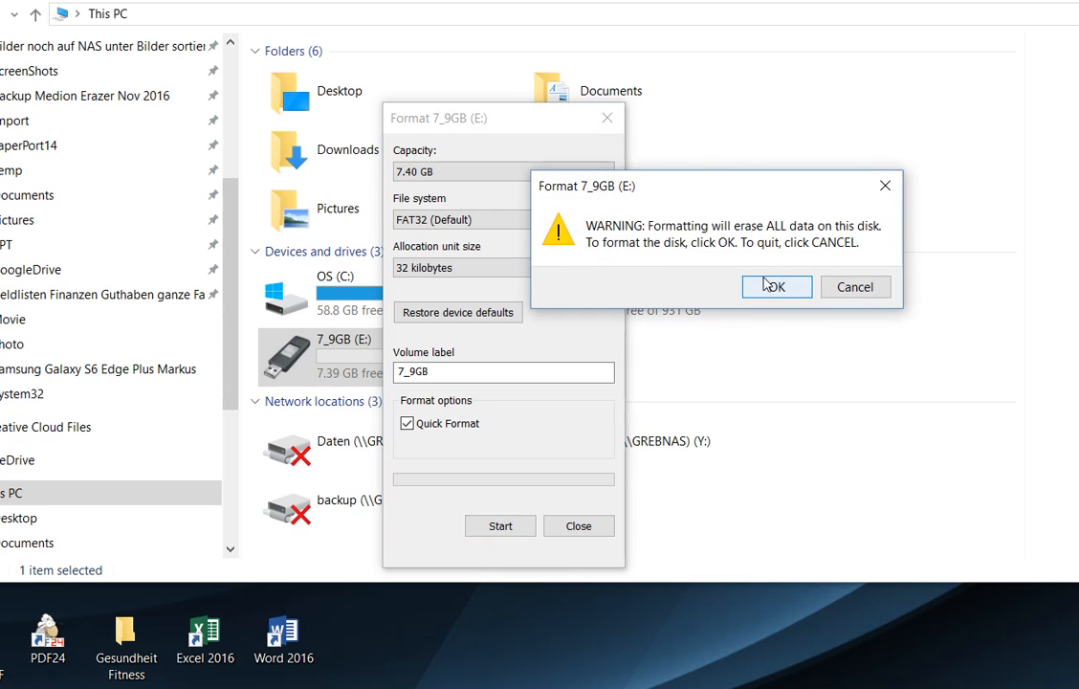
left_click(775, 287)
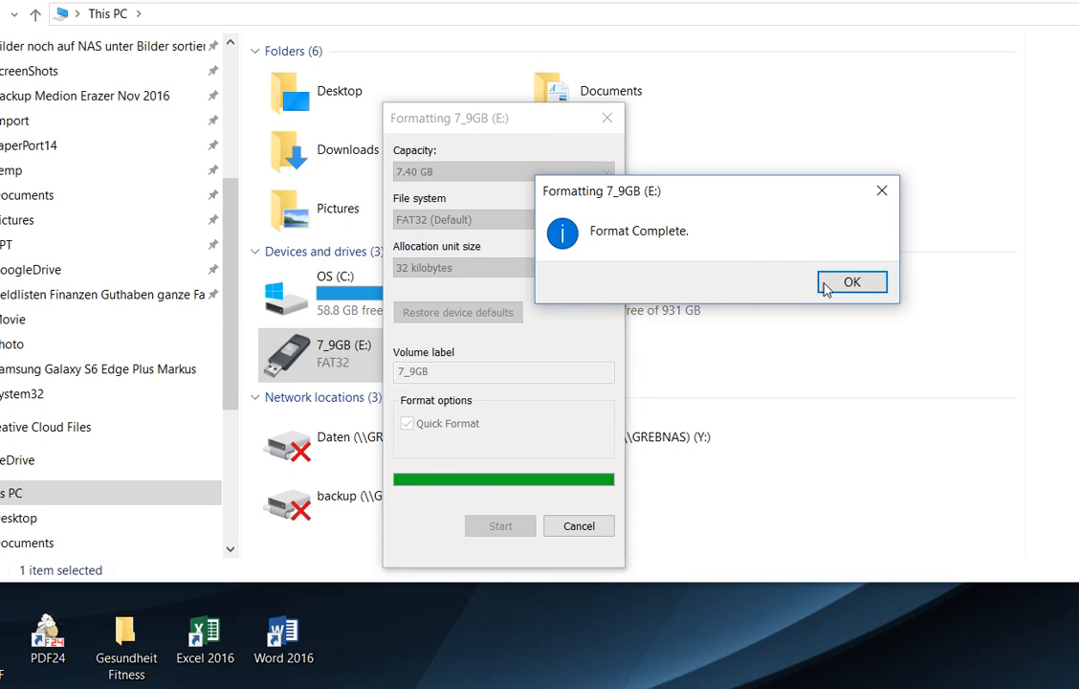
left_click(851, 281)
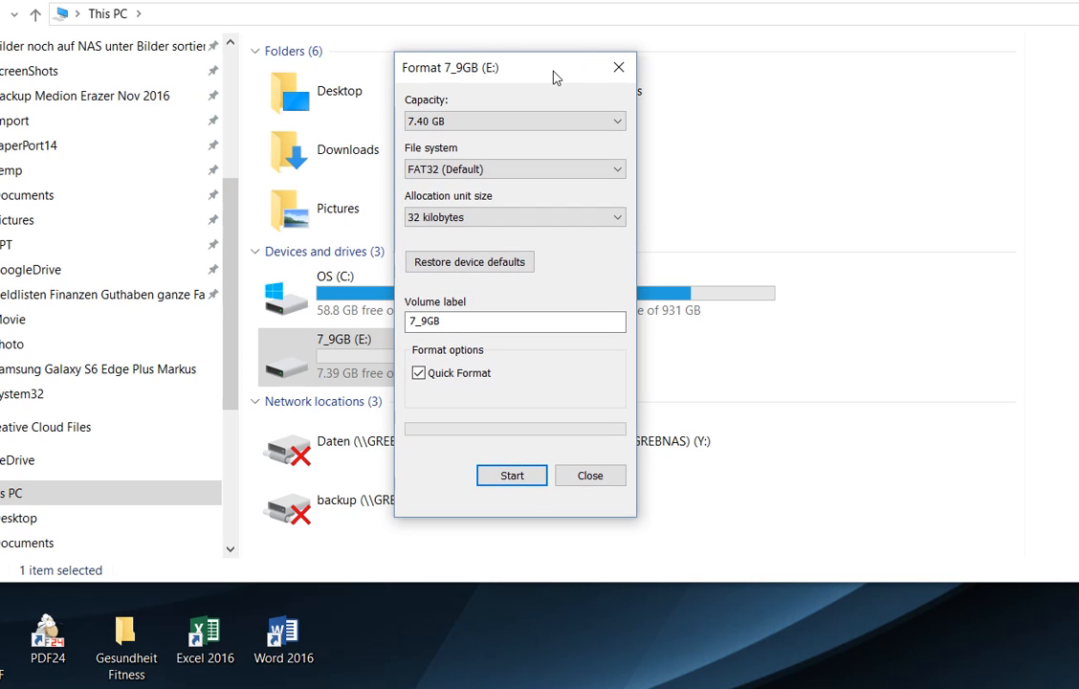
mouse_move(565, 75)
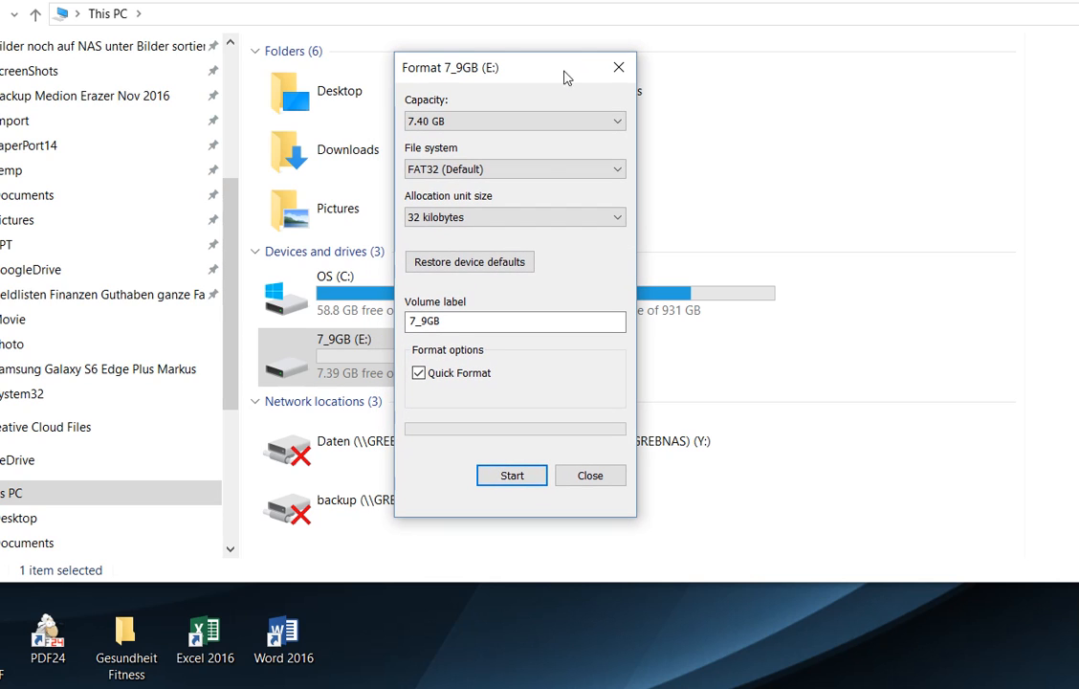
left_click(515, 168)
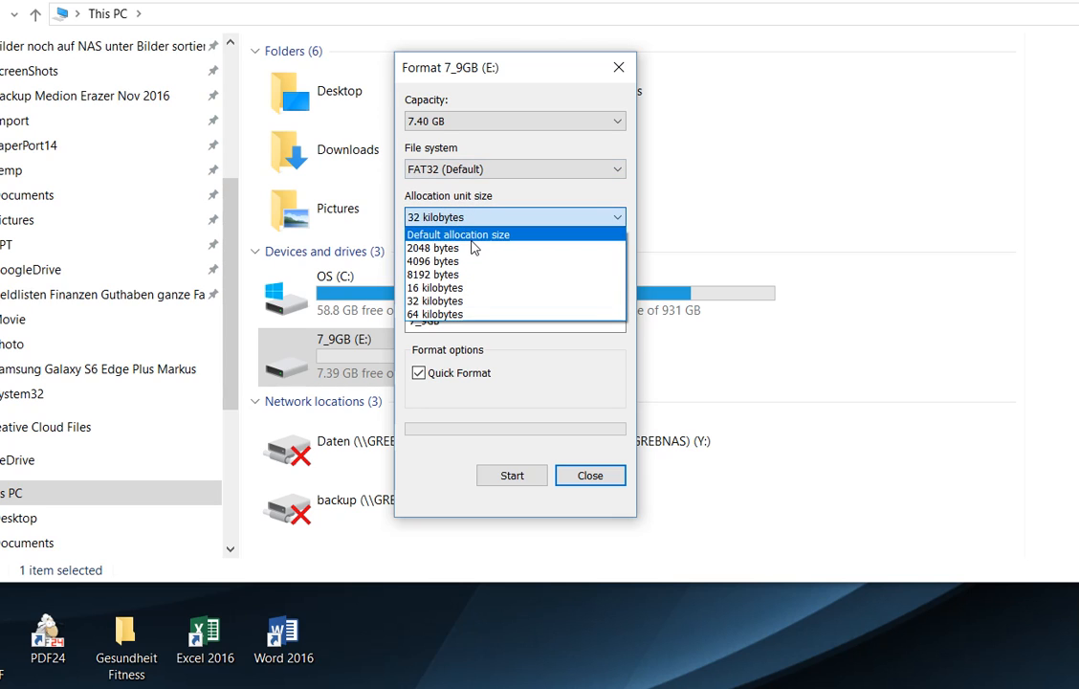
Choose Default allocation size for the E: drive format and nudge the window aside
left_click(459, 233)
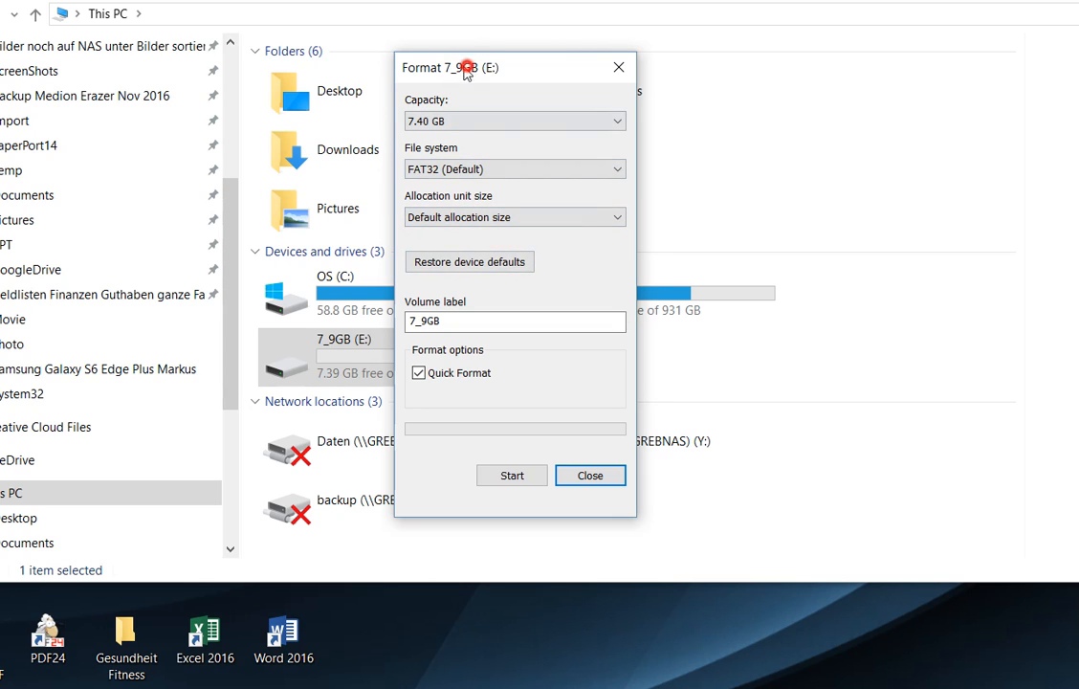
left_click_drag(467, 67, 440, 84)
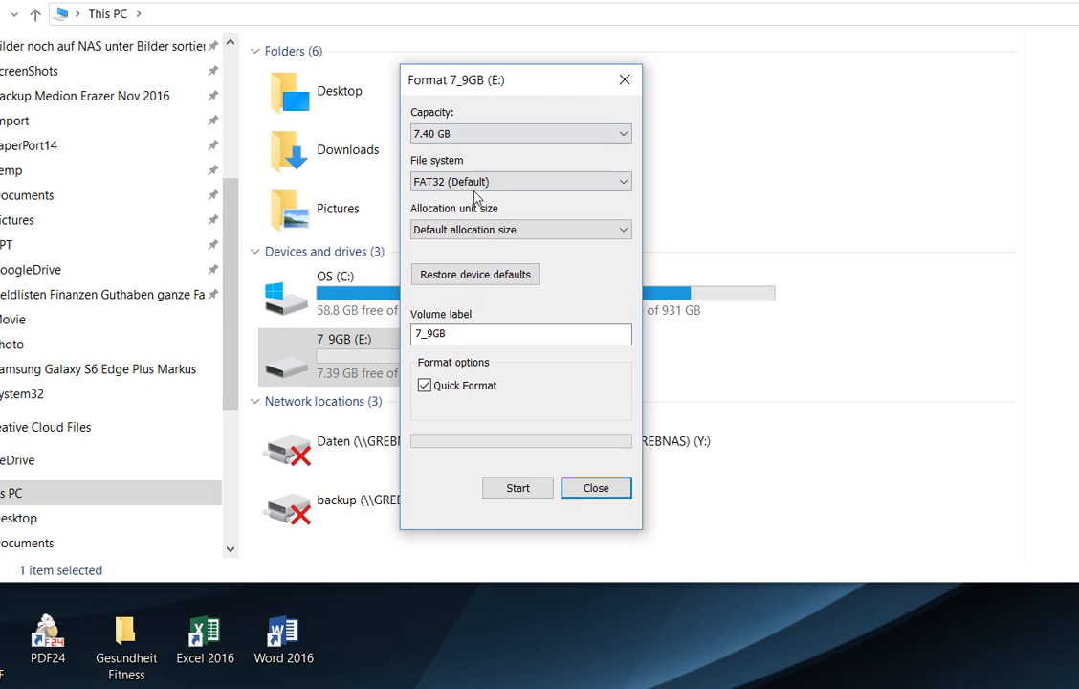
left_click(520, 229)
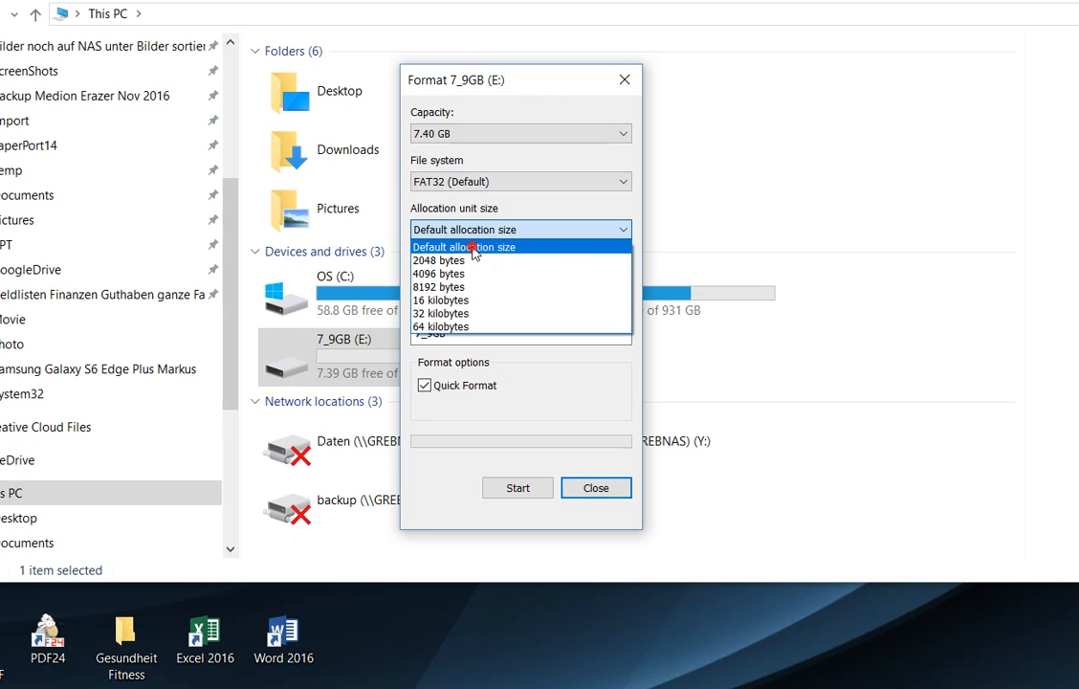
left_click(463, 246)
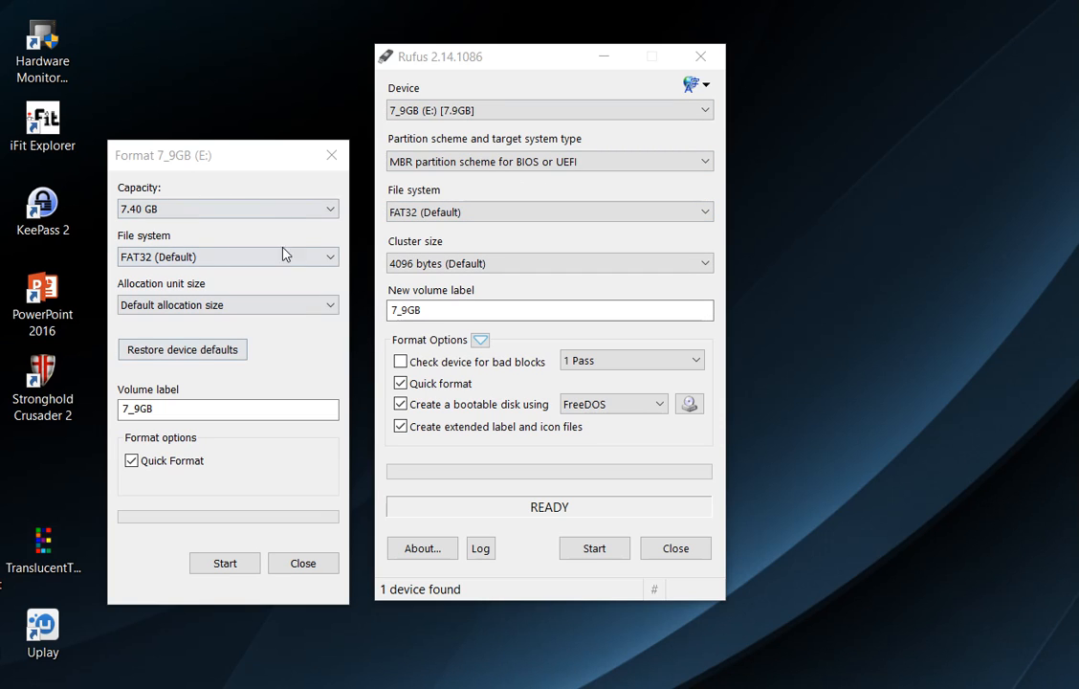
mouse_move(182, 348)
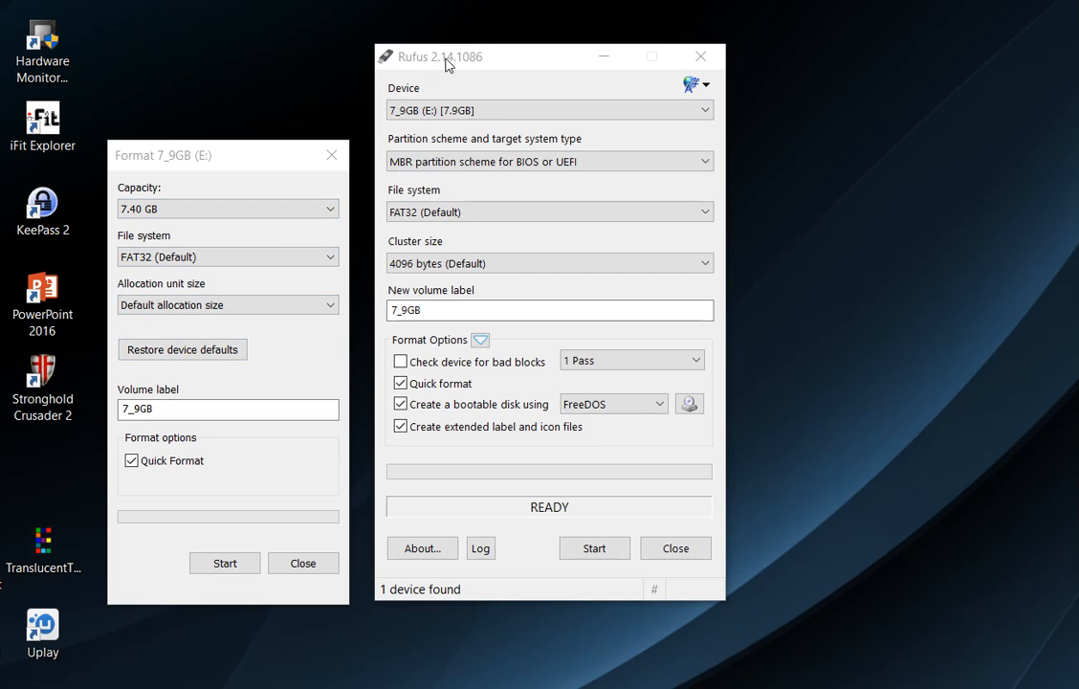
Place Rufus beside the Format window and show its 4096-byte cluster size choices
left_click_drag(450, 62, 488, 62)
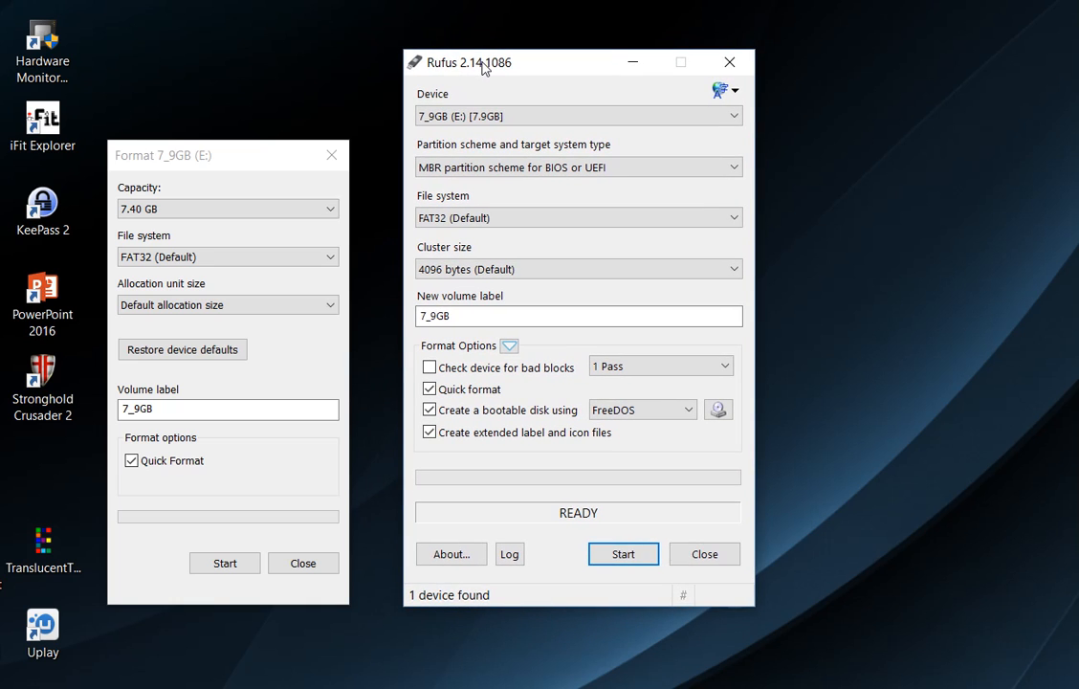
left_click(578, 268)
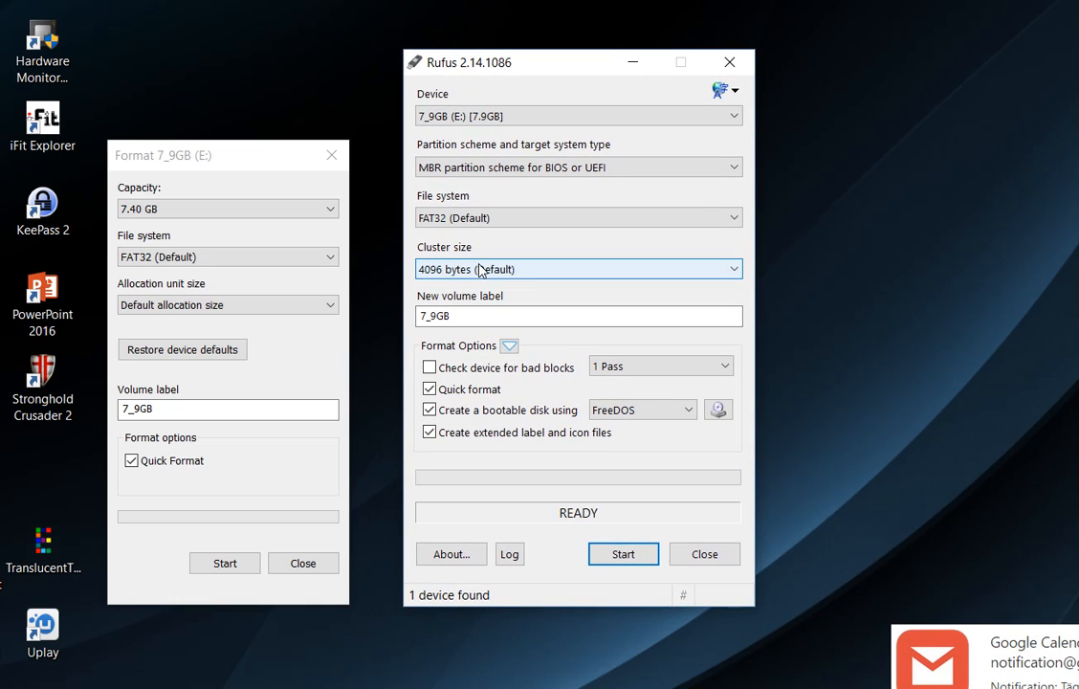
left_click(578, 268)
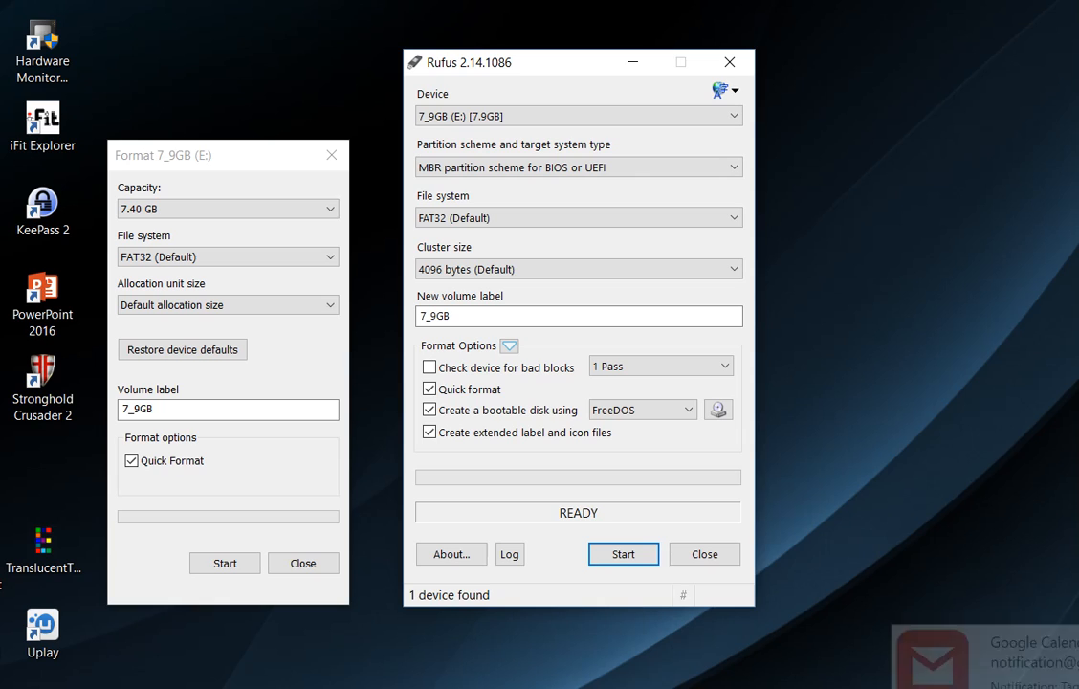
mouse_move(513, 268)
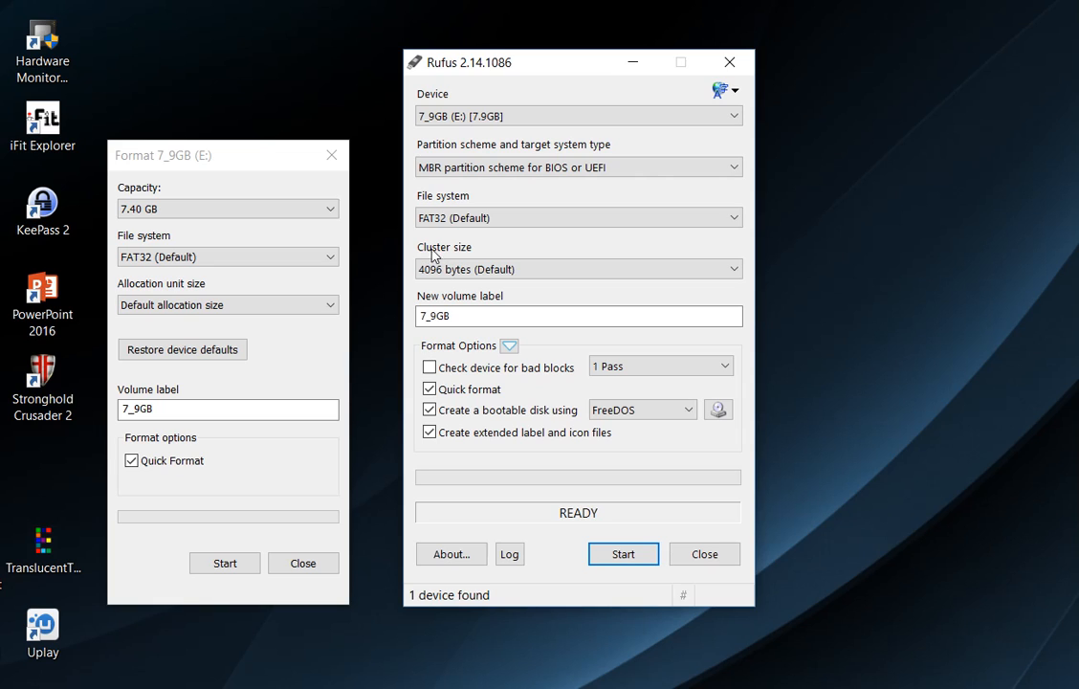
mouse_move(437, 259)
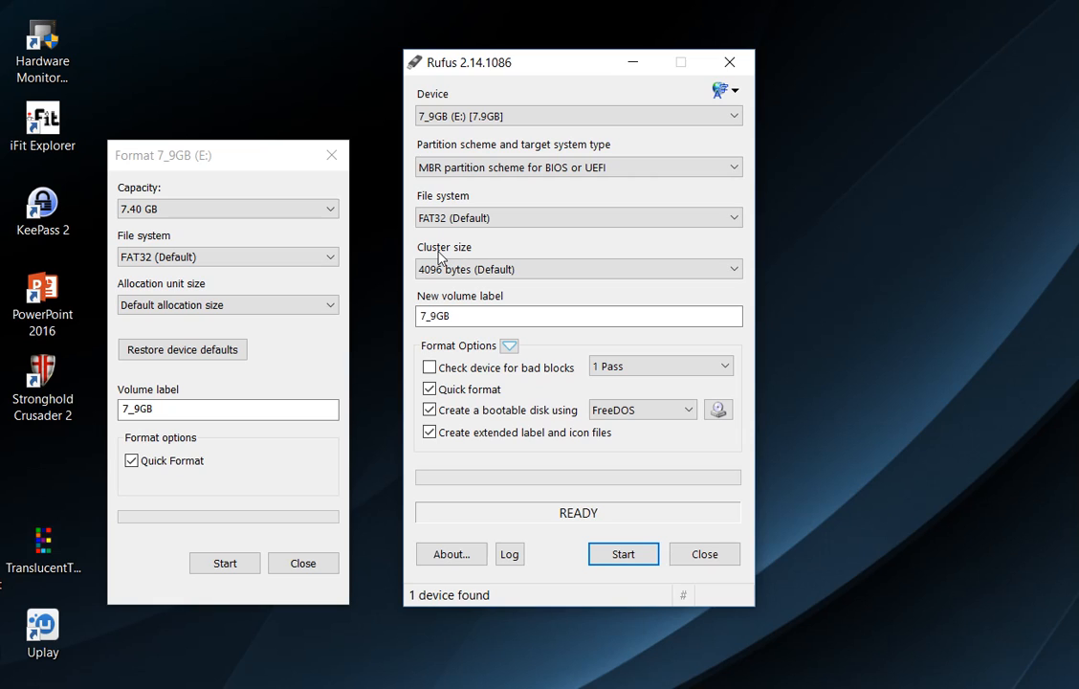
mouse_move(528, 84)
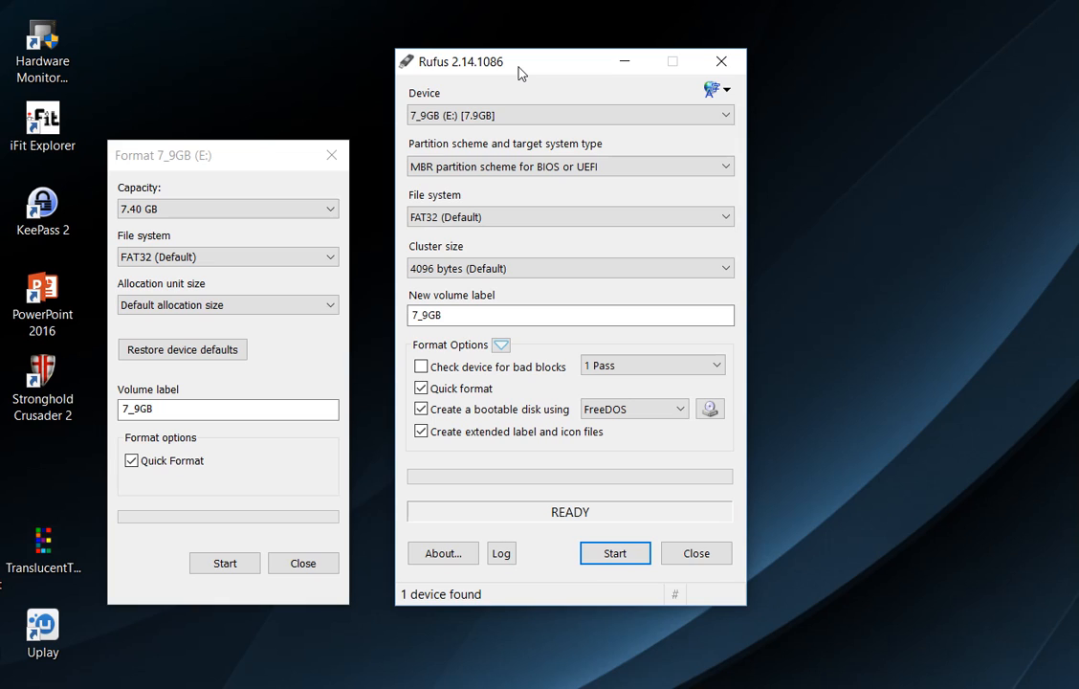
mouse_move(509, 92)
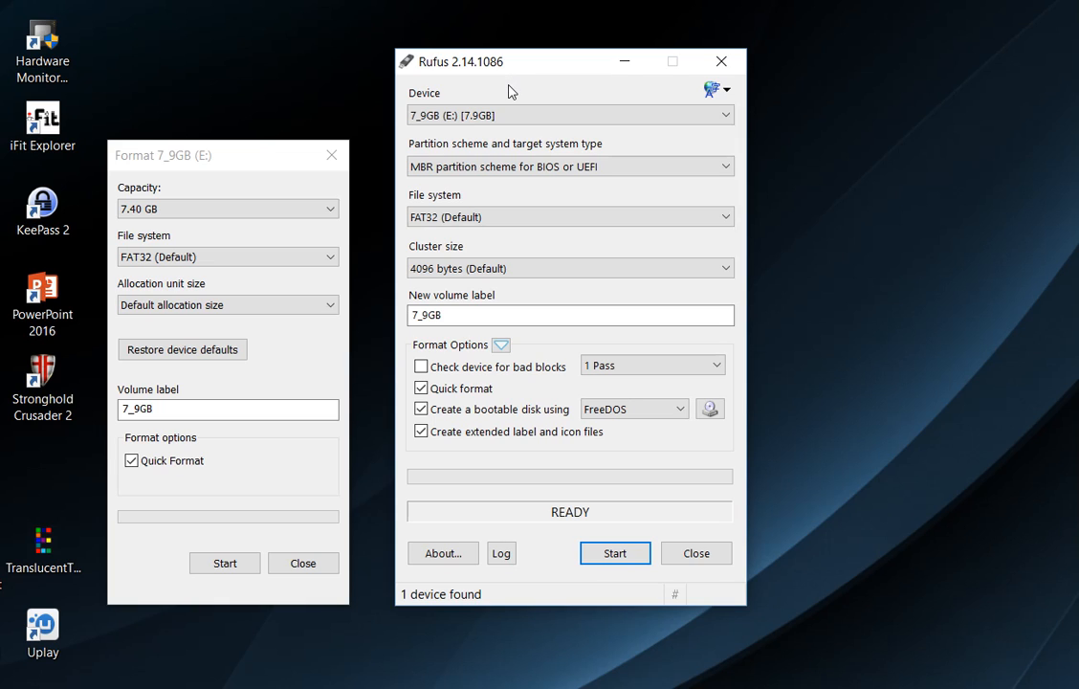
mouse_move(509, 209)
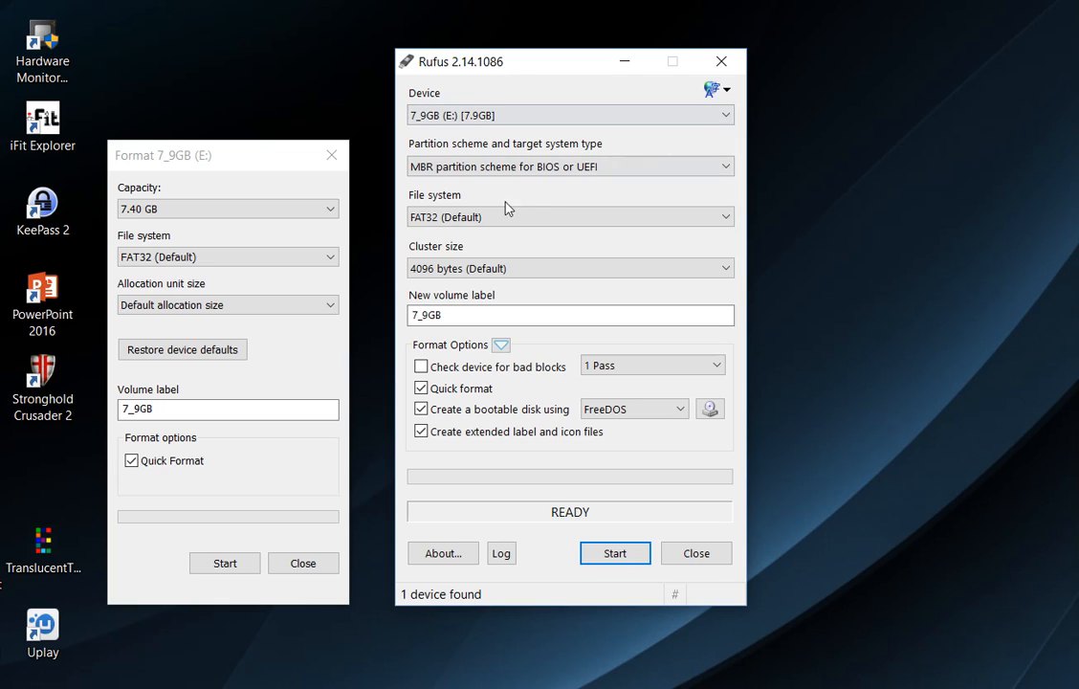
mouse_move(563, 383)
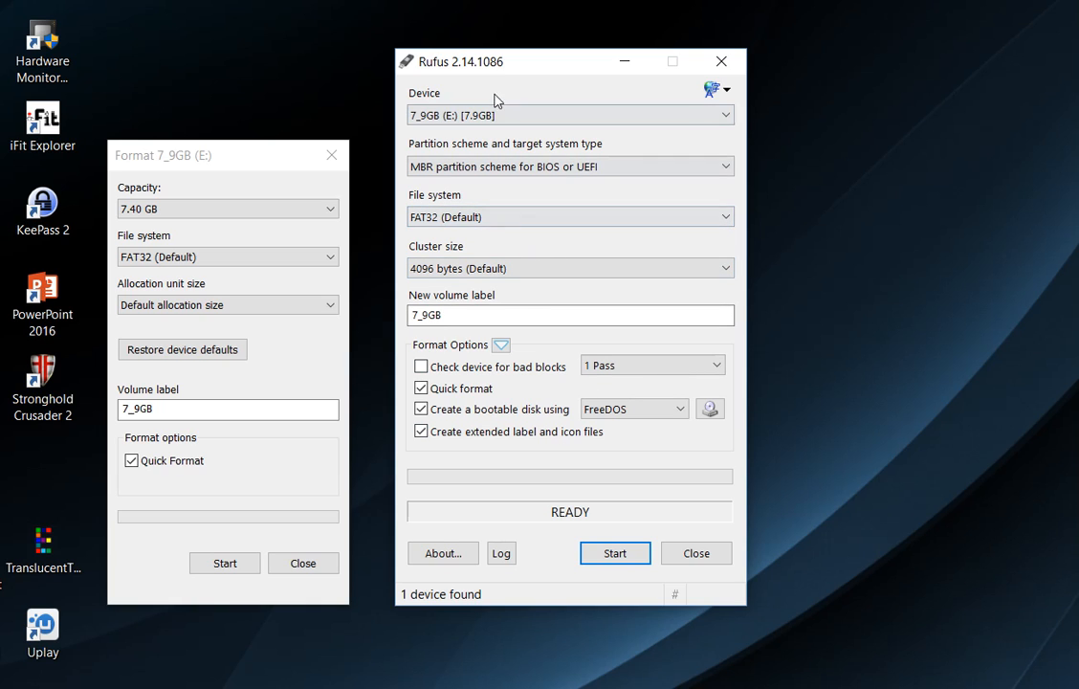
left_click(570, 268)
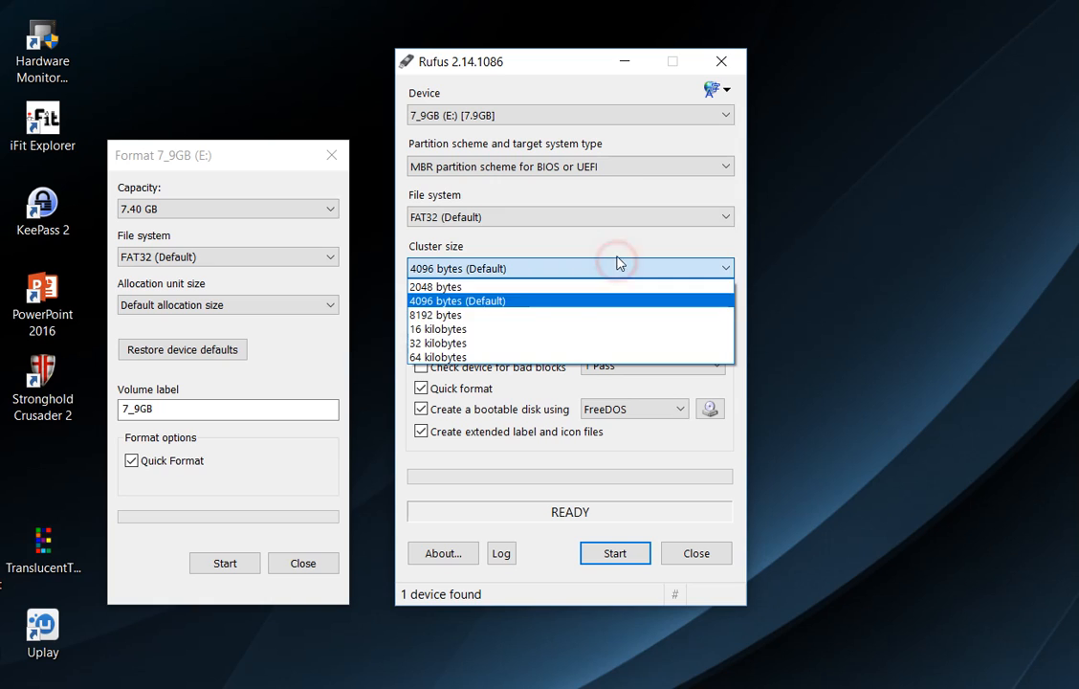
mouse_move(451, 307)
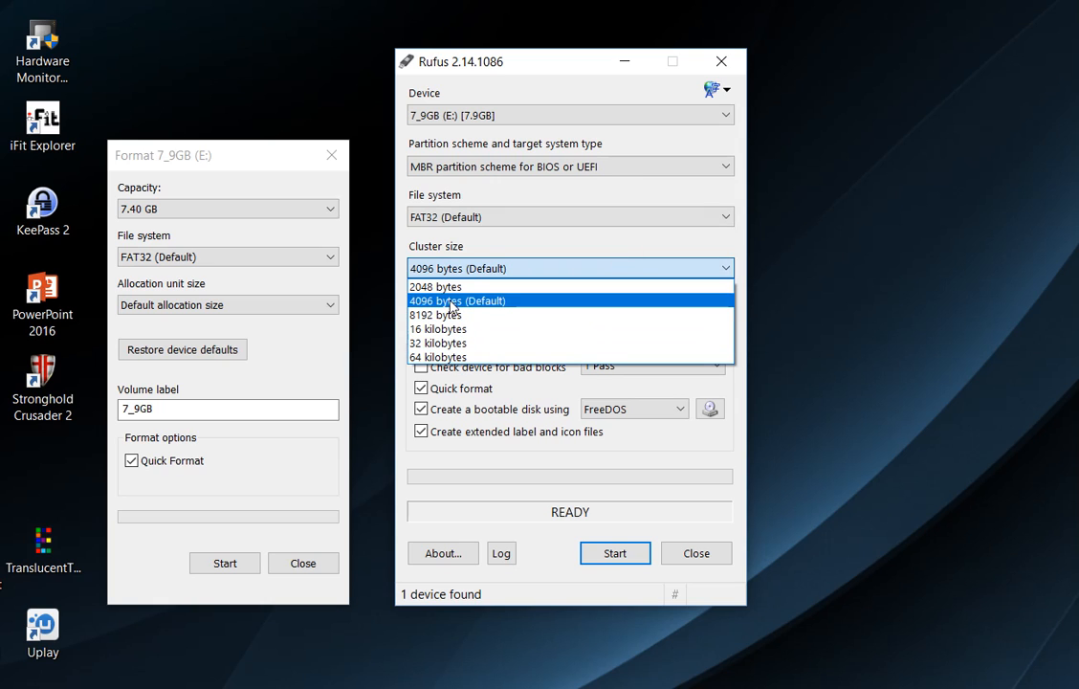
mouse_move(436, 287)
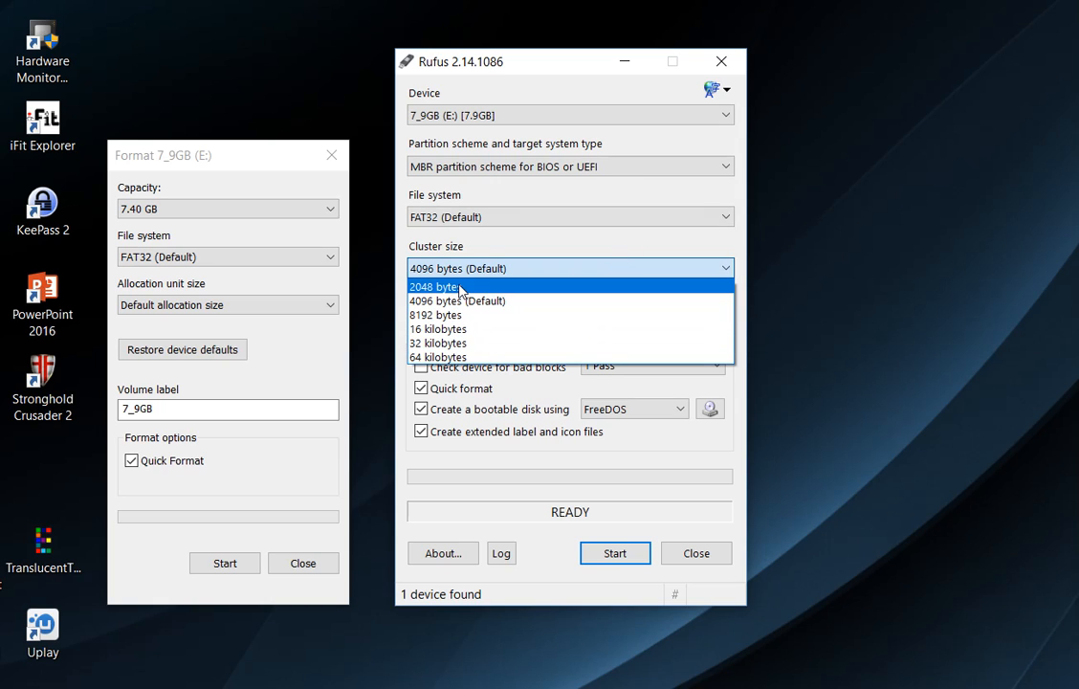
mouse_move(457, 300)
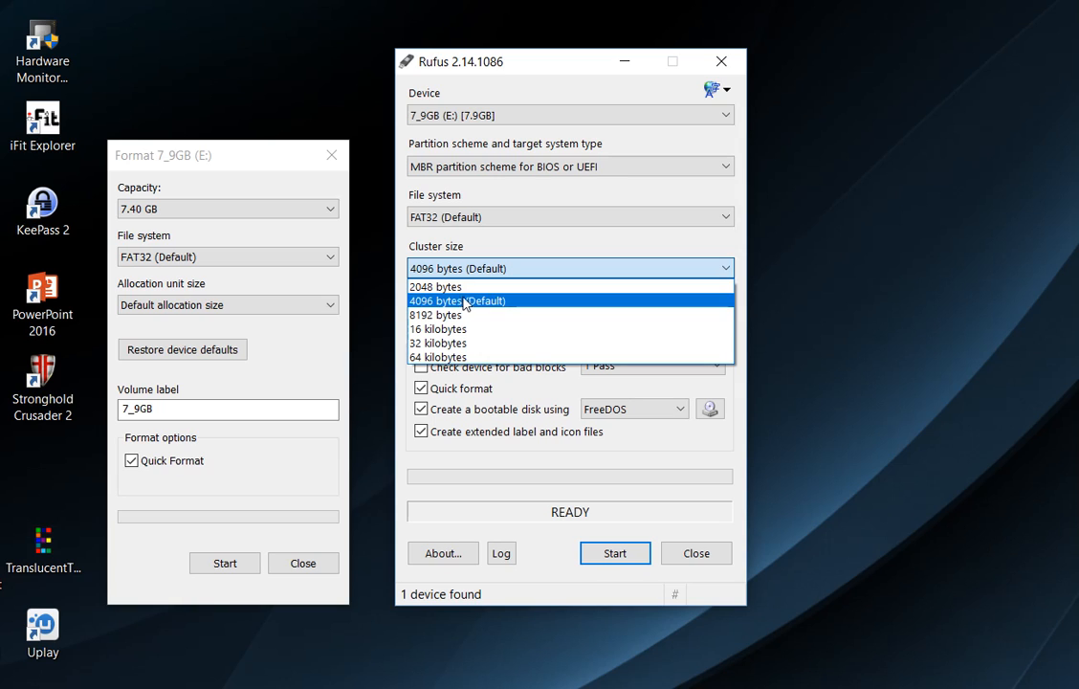
mouse_move(467, 358)
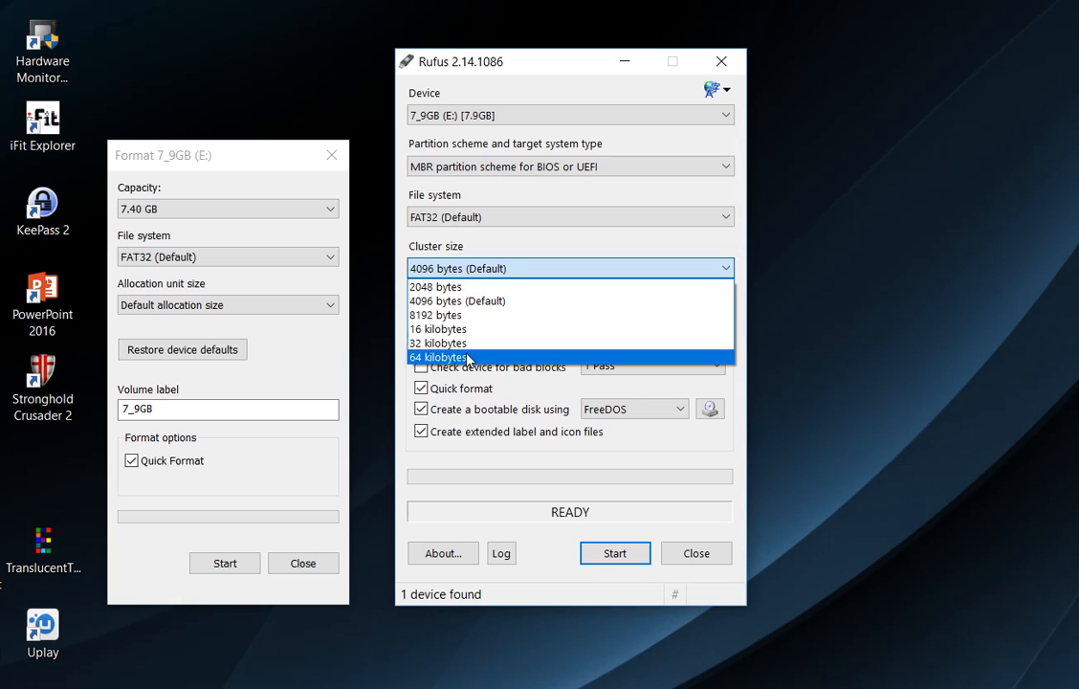
mouse_move(463, 301)
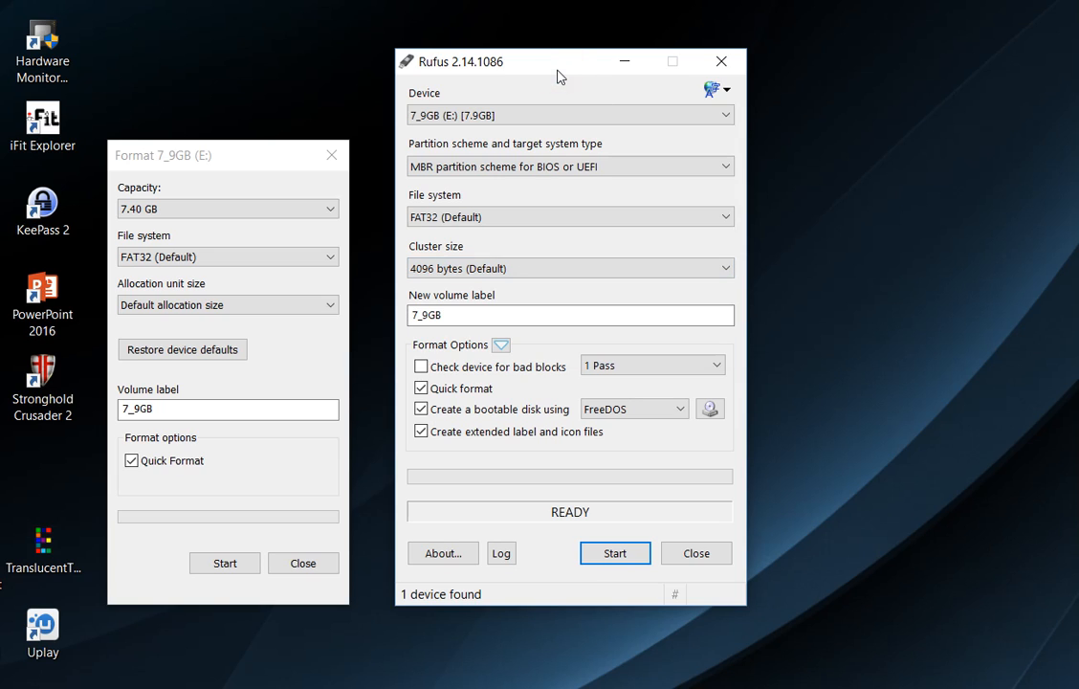
mouse_move(528, 61)
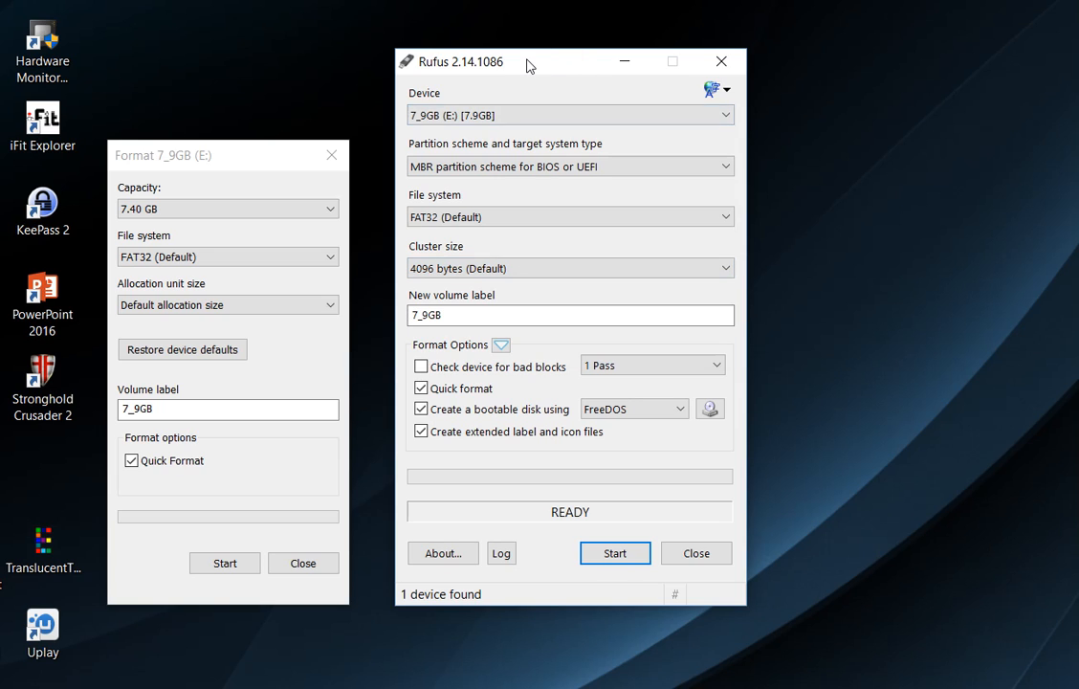
Pick 32 kilobytes from Rufus' cluster size list for the E: drive
left_click(570, 268)
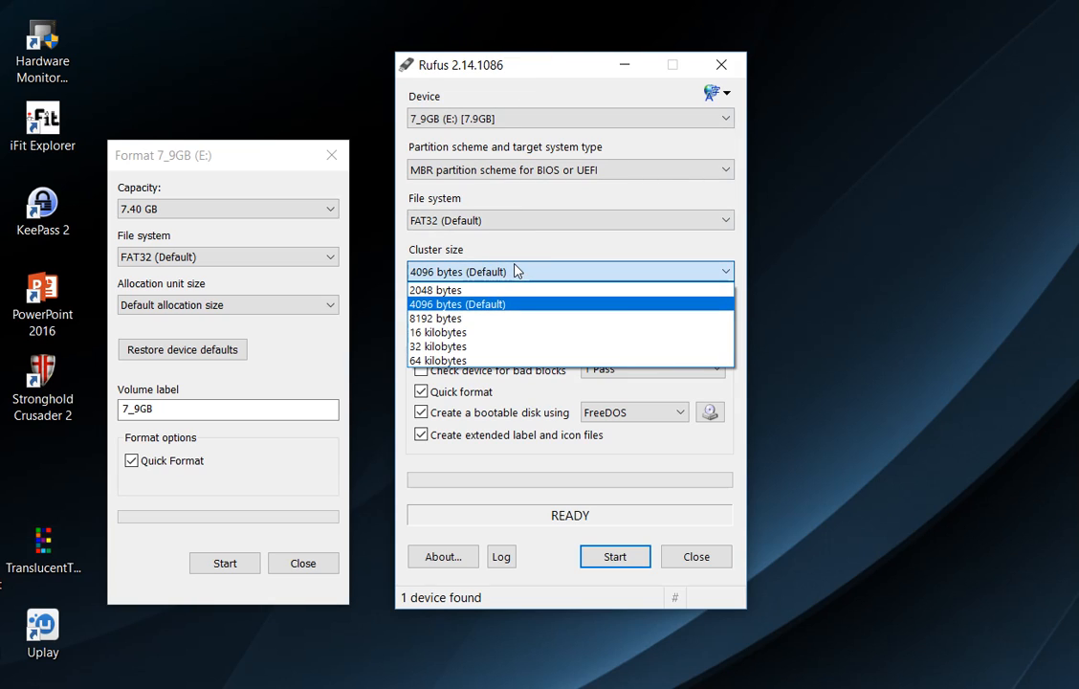
mouse_move(513, 272)
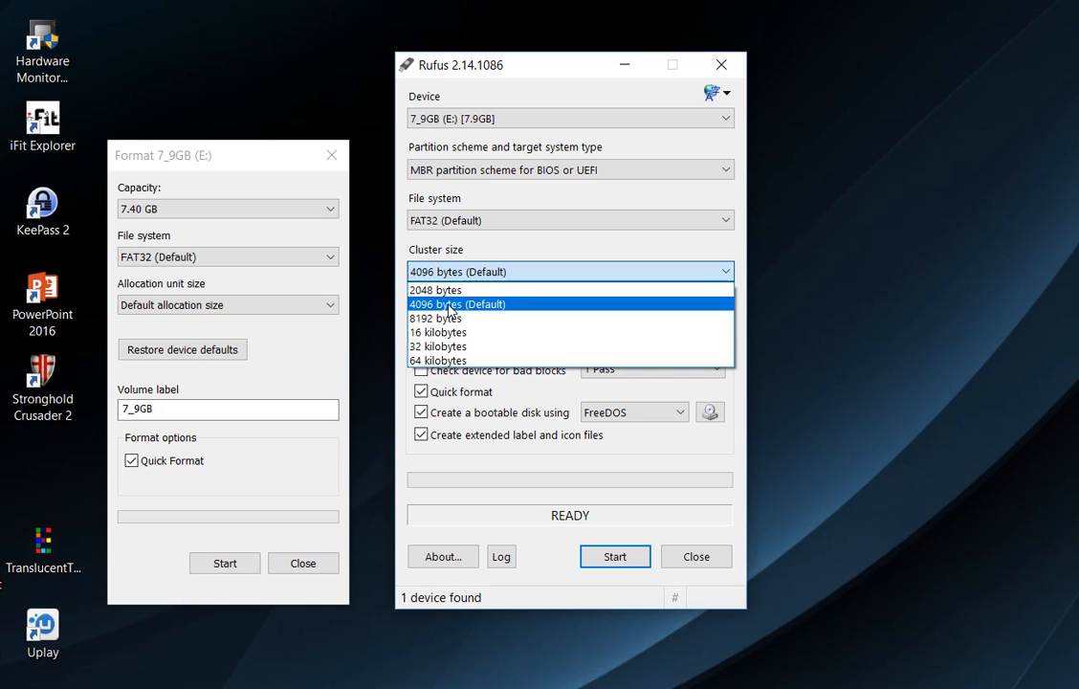
left_click(456, 272)
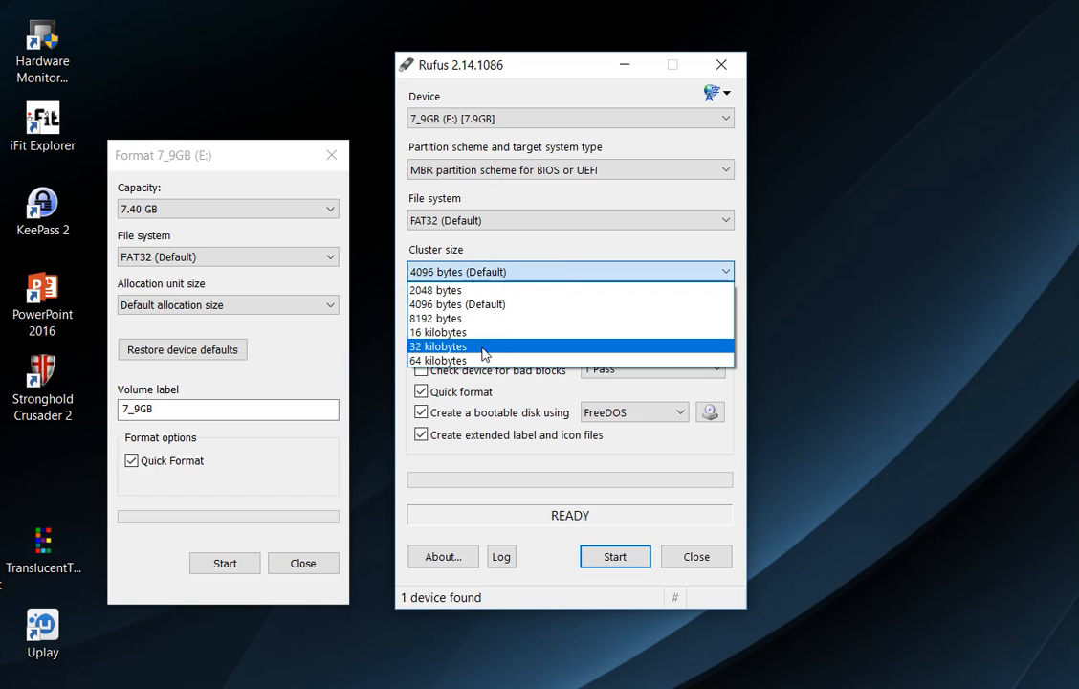
left_click(439, 345)
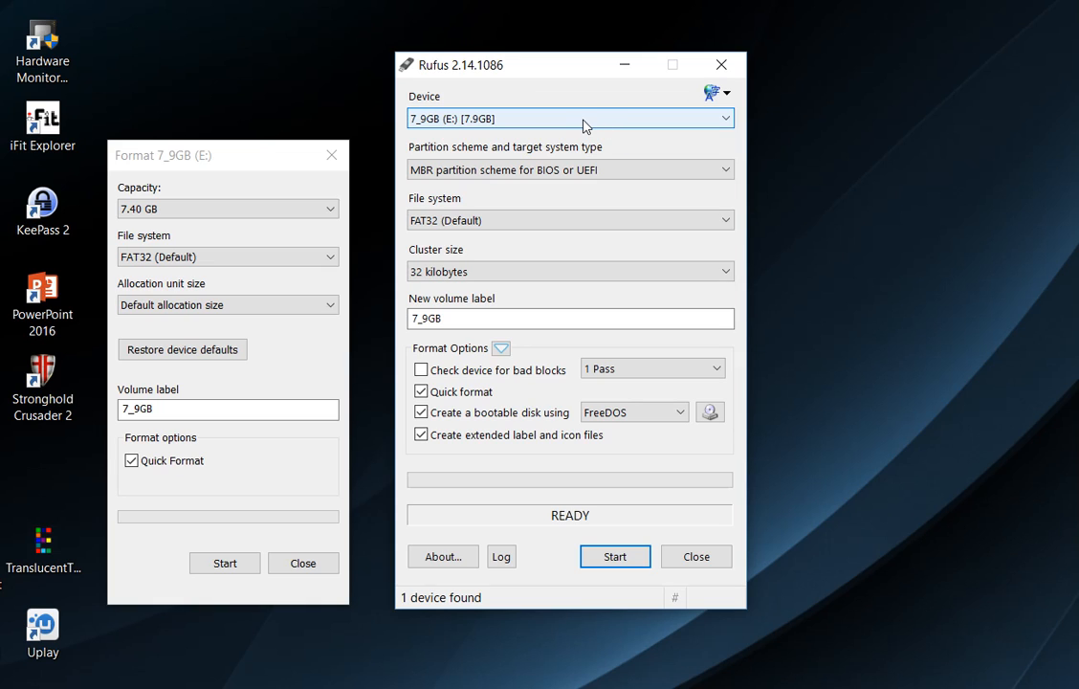
mouse_move(524, 119)
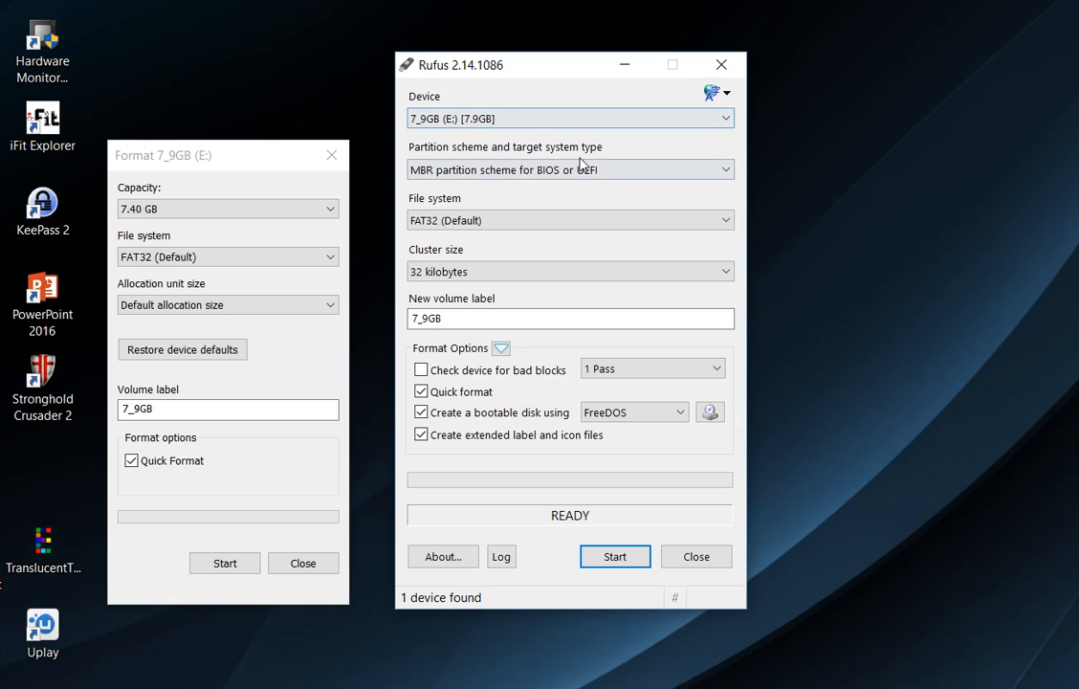
mouse_move(1014, 31)
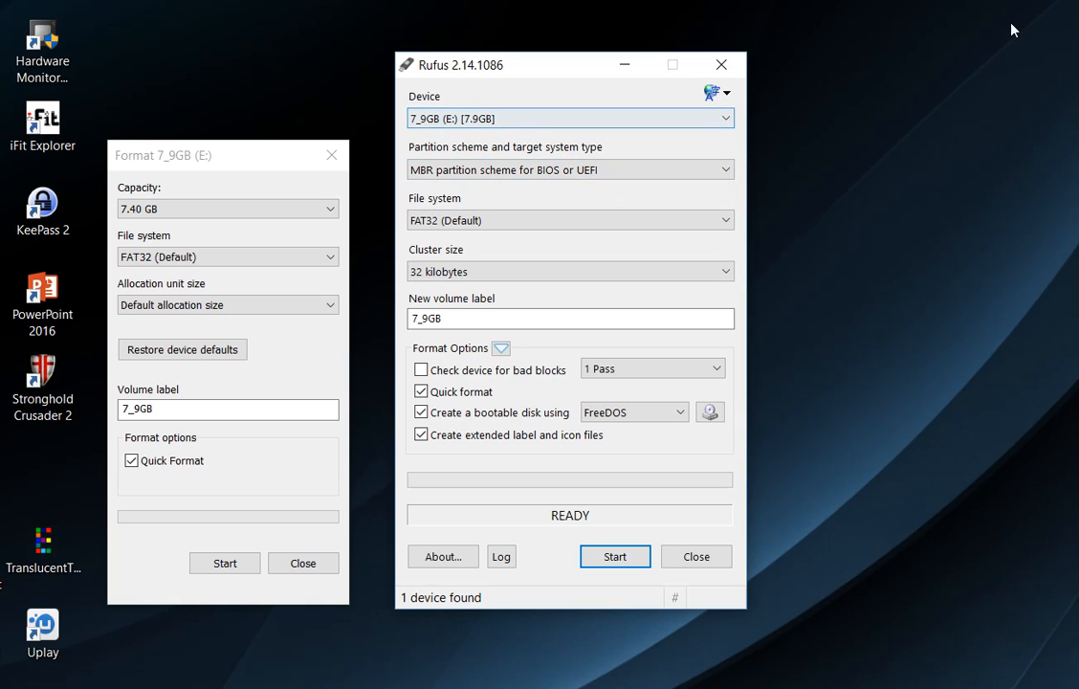